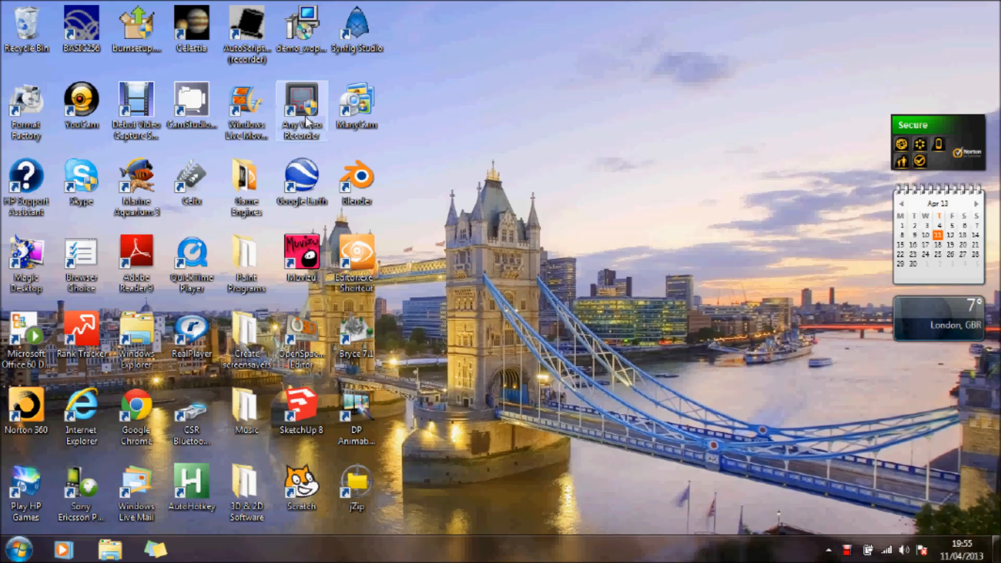
mouse_move(247, 111)
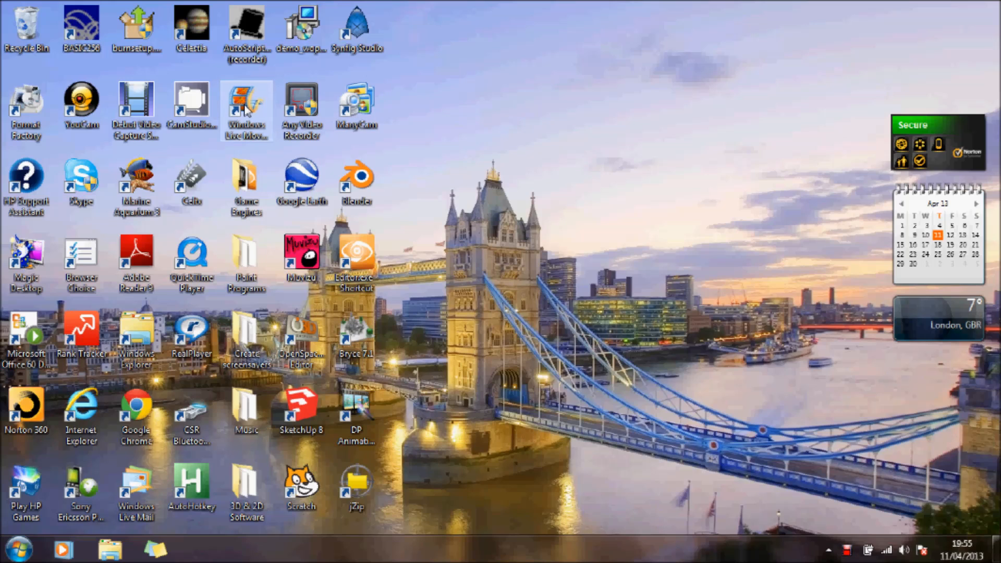
mouse_move(250, 115)
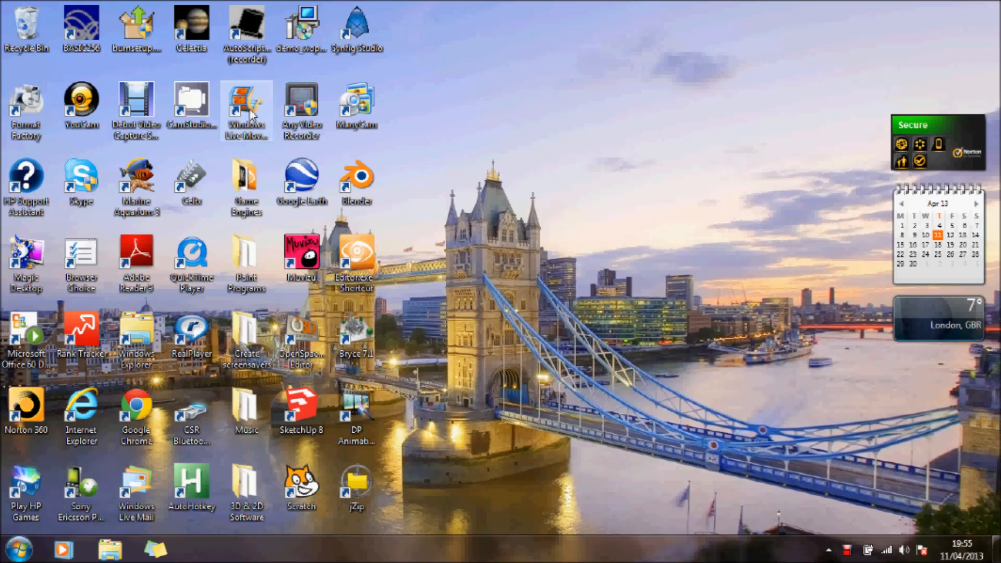
Step: Launch Movie Maker and attempt a webcam video, dismissing the device error
double_click(246, 109)
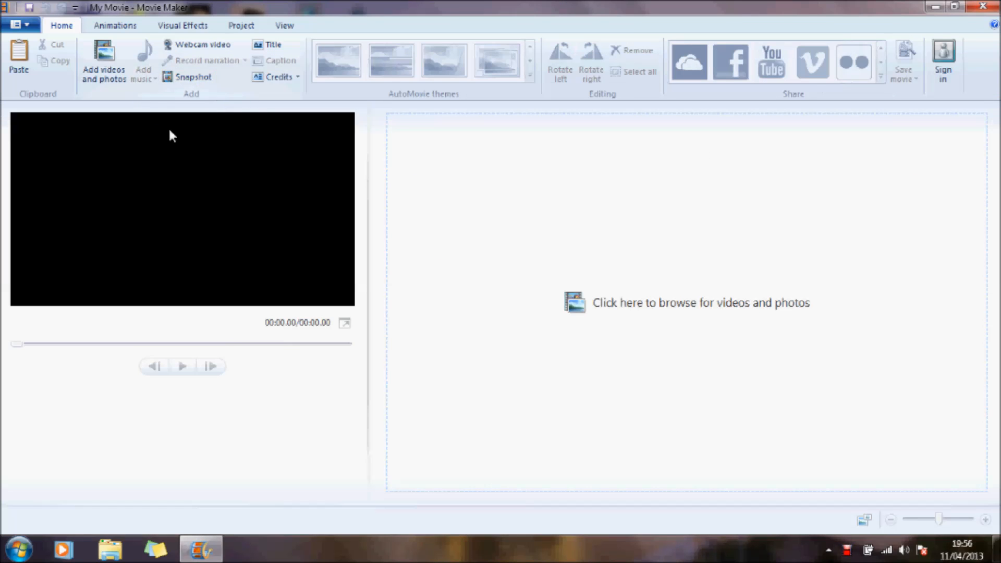
mouse_move(235, 163)
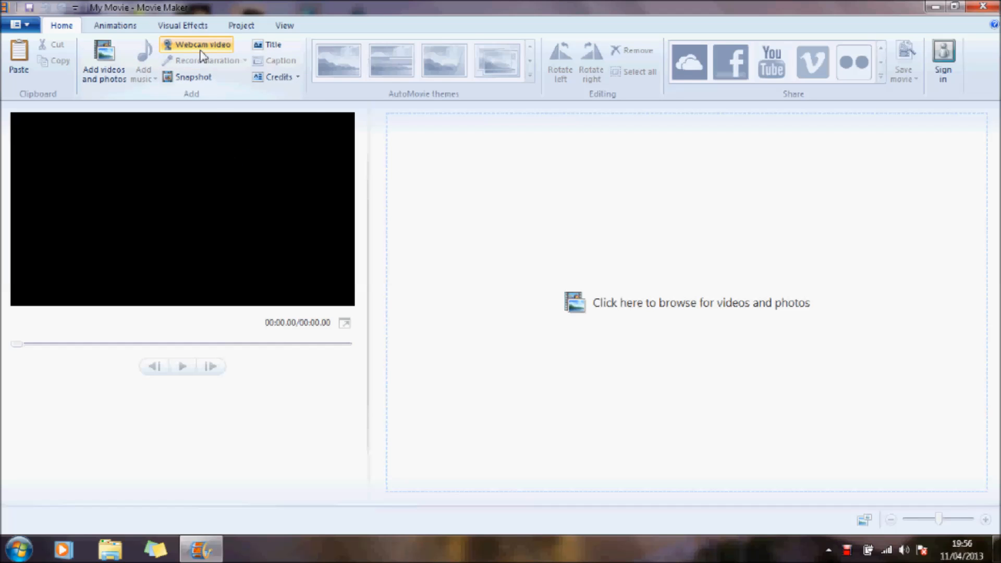
mouse_move(204, 44)
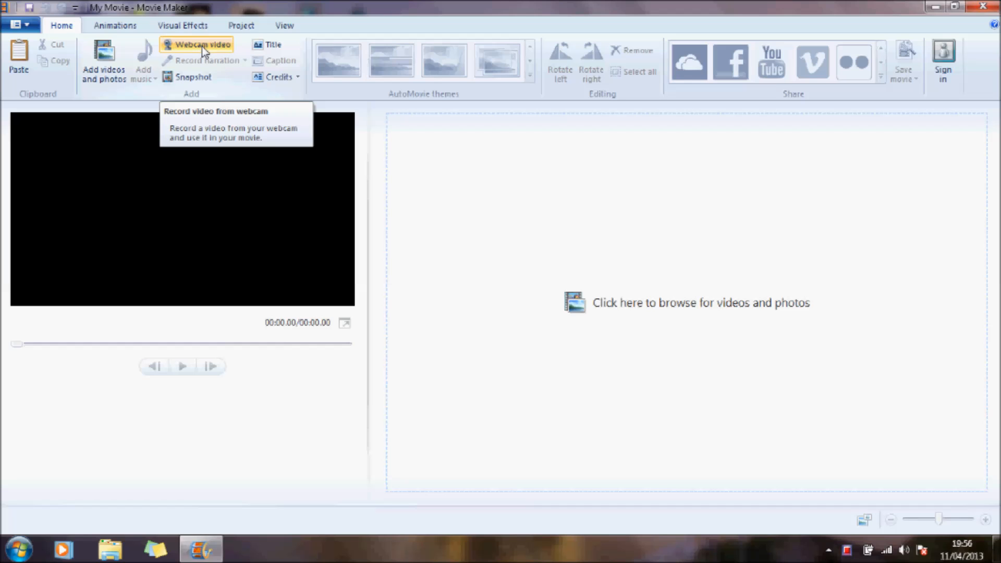
left_click(203, 45)
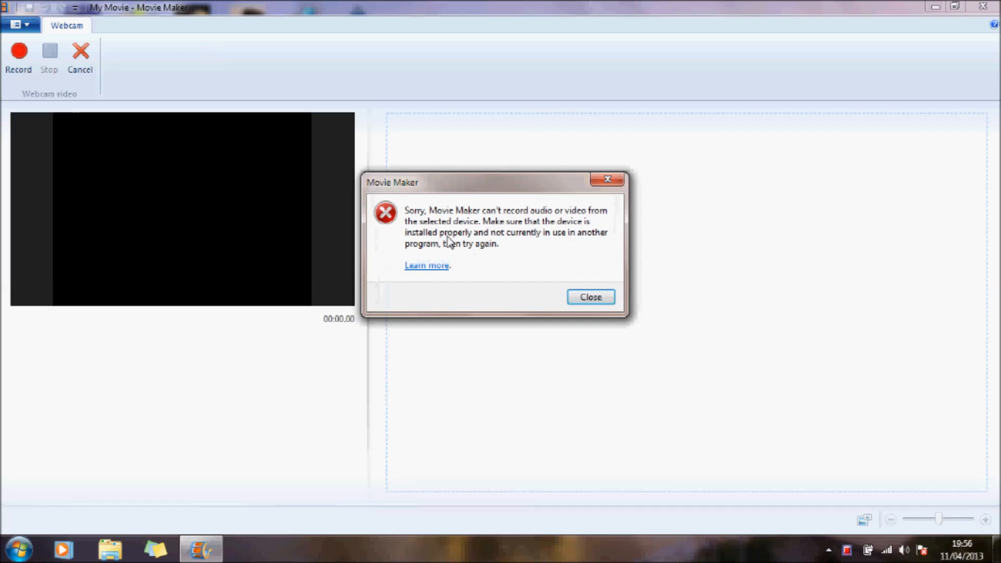
mouse_move(527, 221)
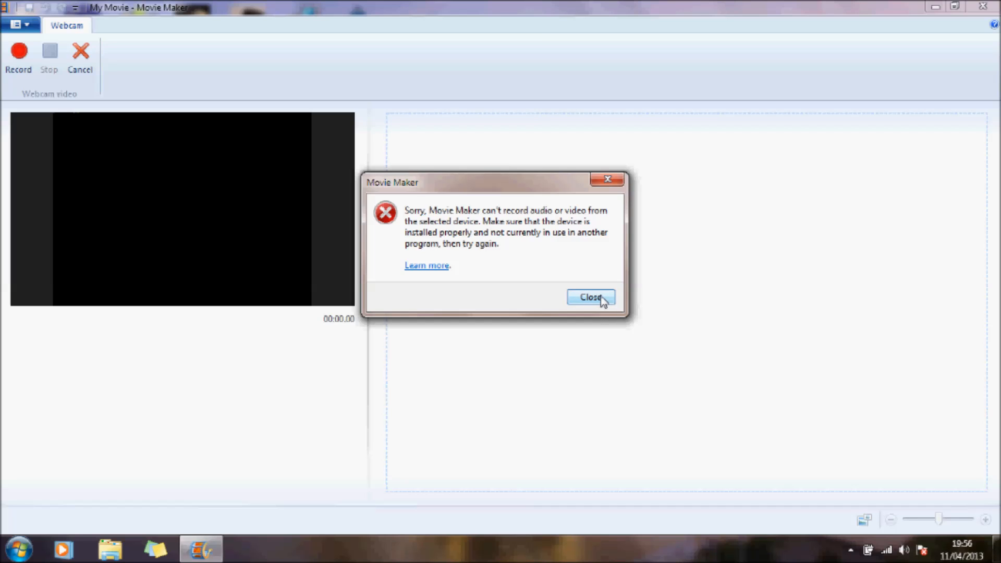
left_click(590, 298)
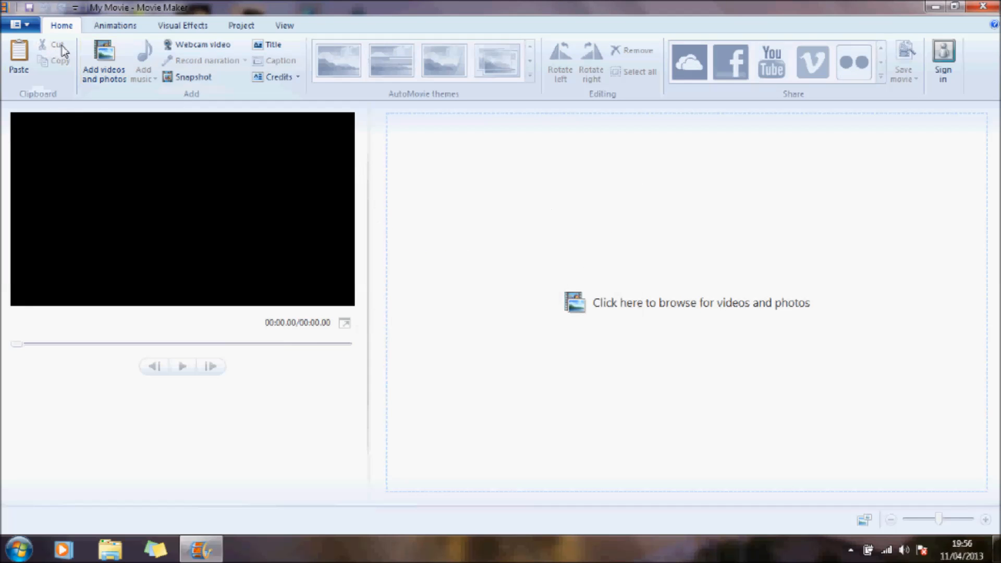
Step: In Options > Audio and Video, choose ManyCam Virtual Webcam as the webcam and confirm
left_click(15, 25)
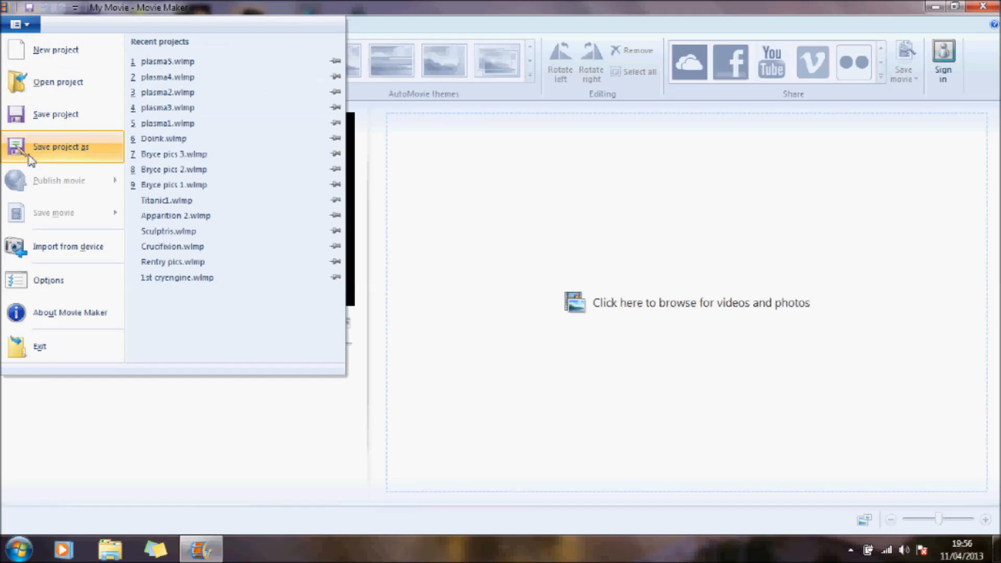
left_click(48, 279)
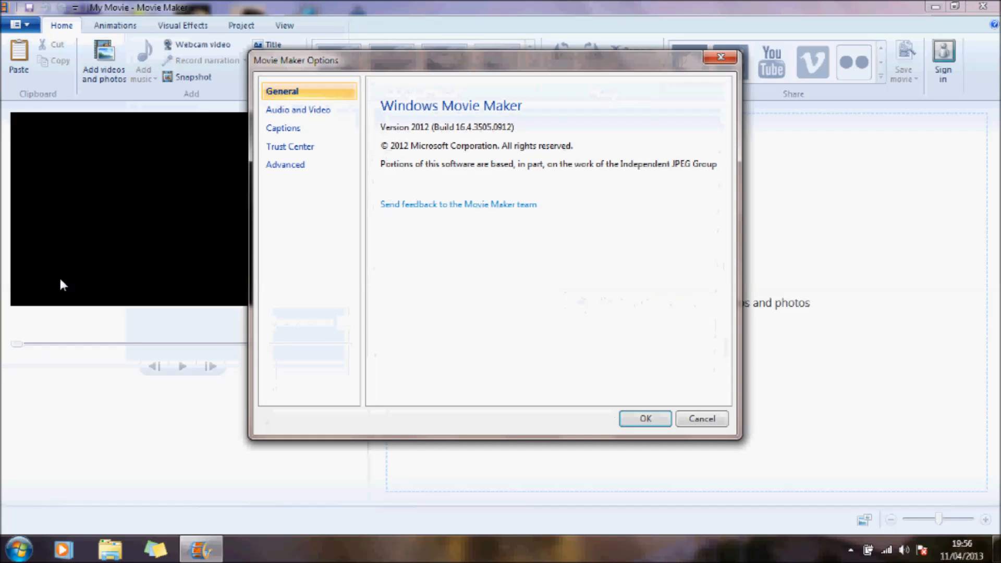
mouse_move(297, 109)
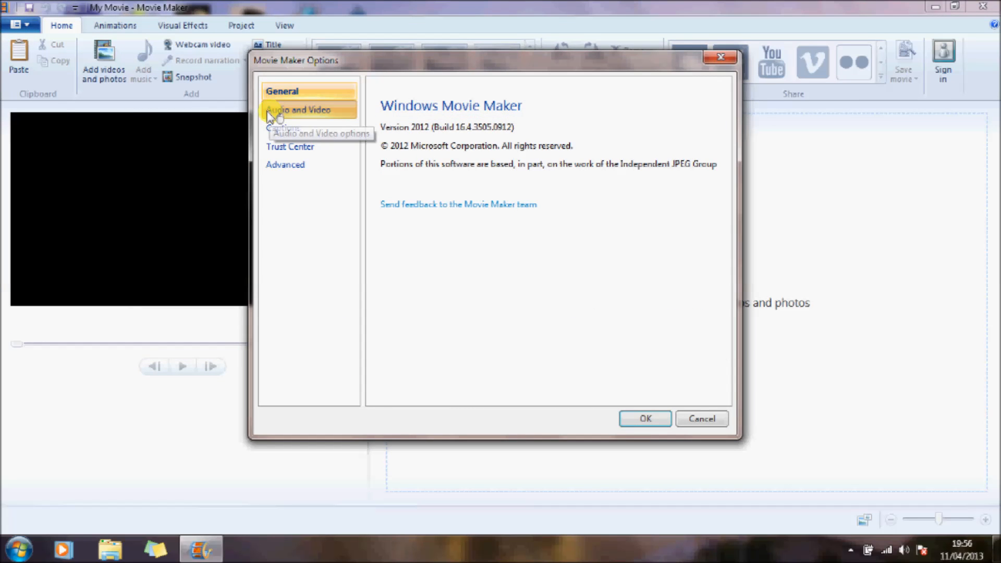
left_click(298, 110)
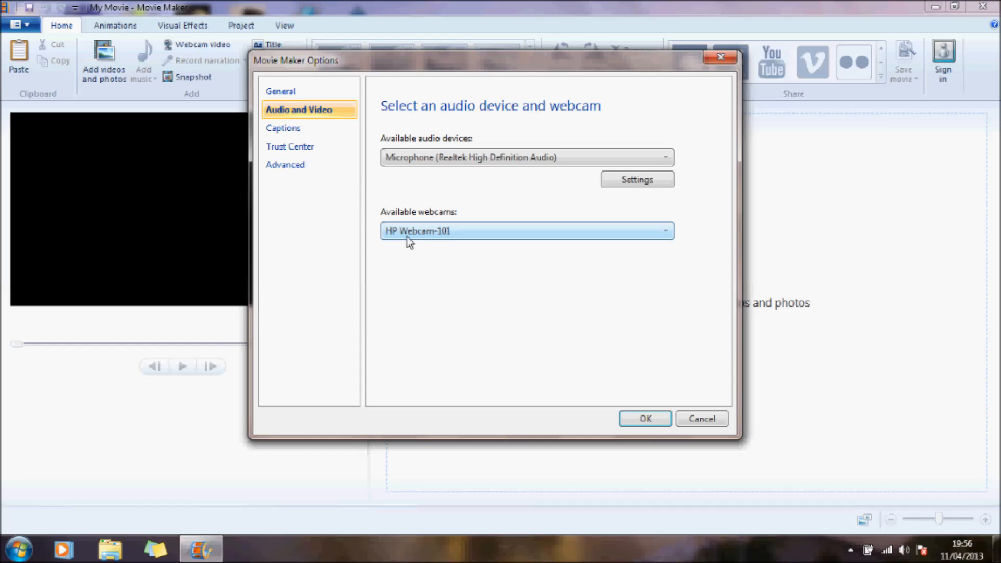
mouse_move(460, 242)
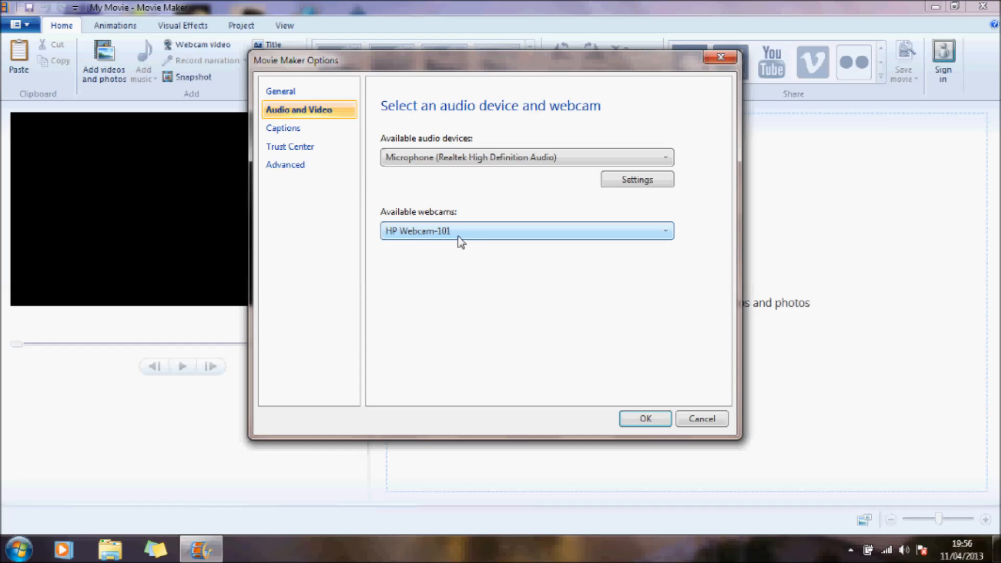
mouse_move(459, 239)
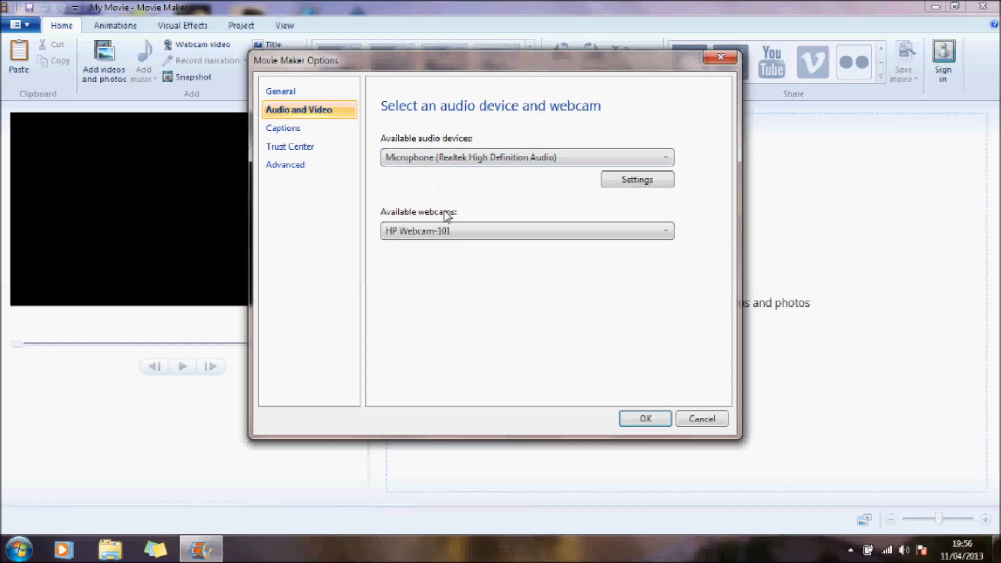
mouse_move(803, 53)
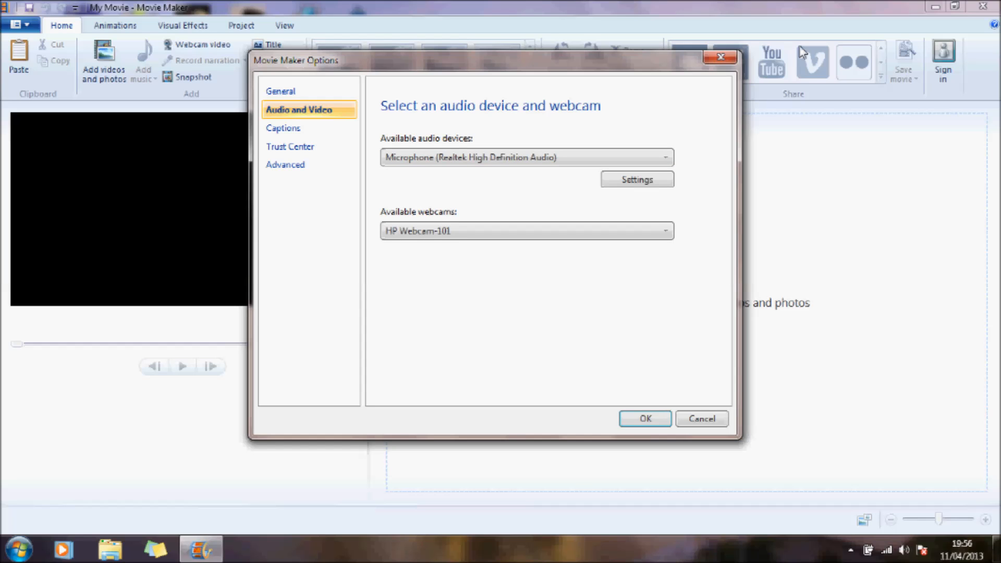
mouse_move(818, 53)
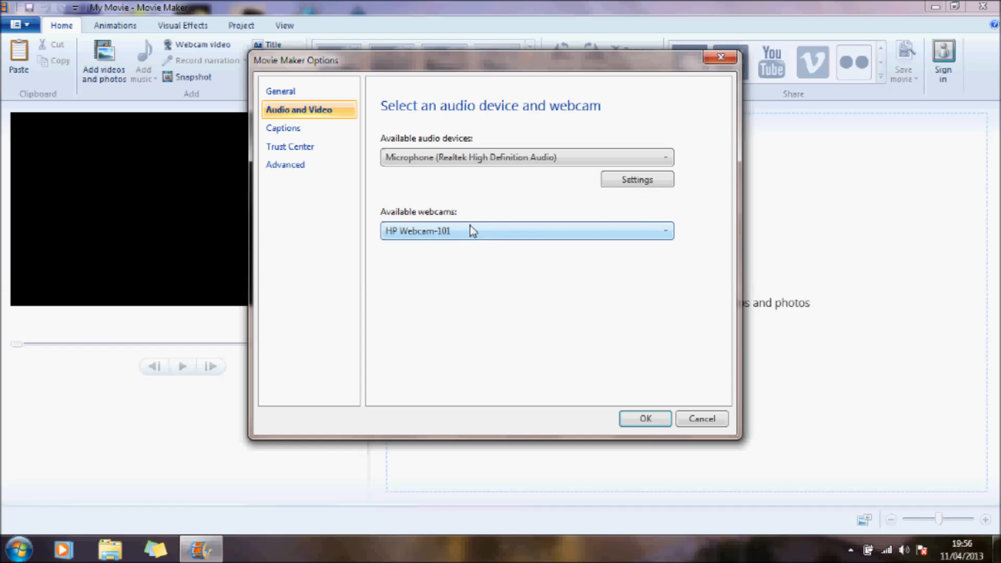
left_click(667, 230)
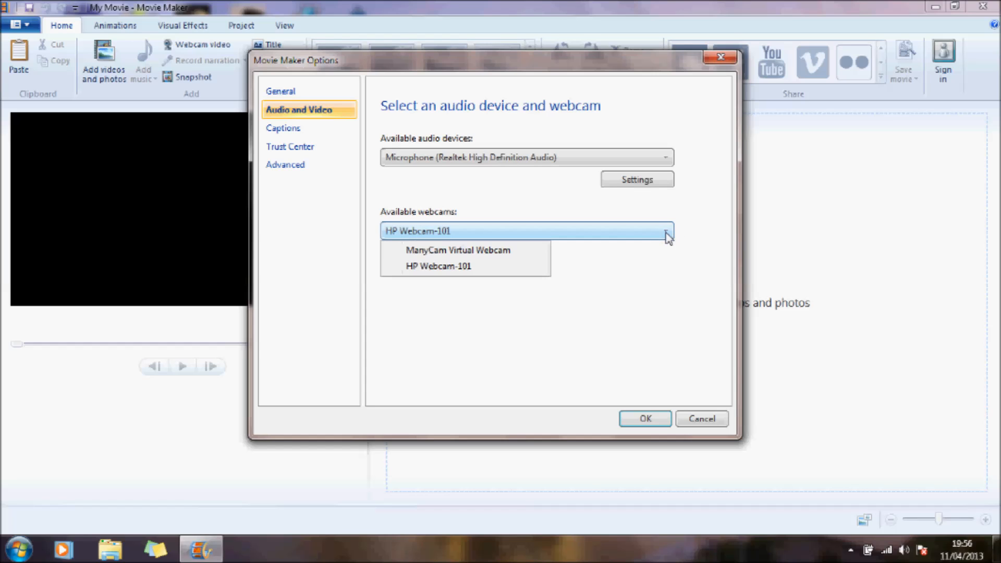
mouse_move(458, 249)
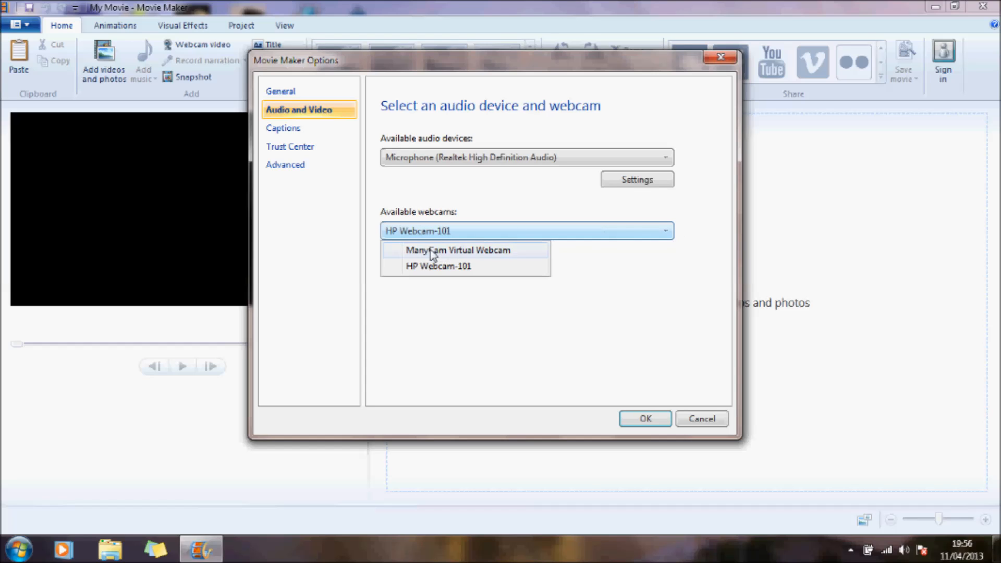
mouse_move(461, 259)
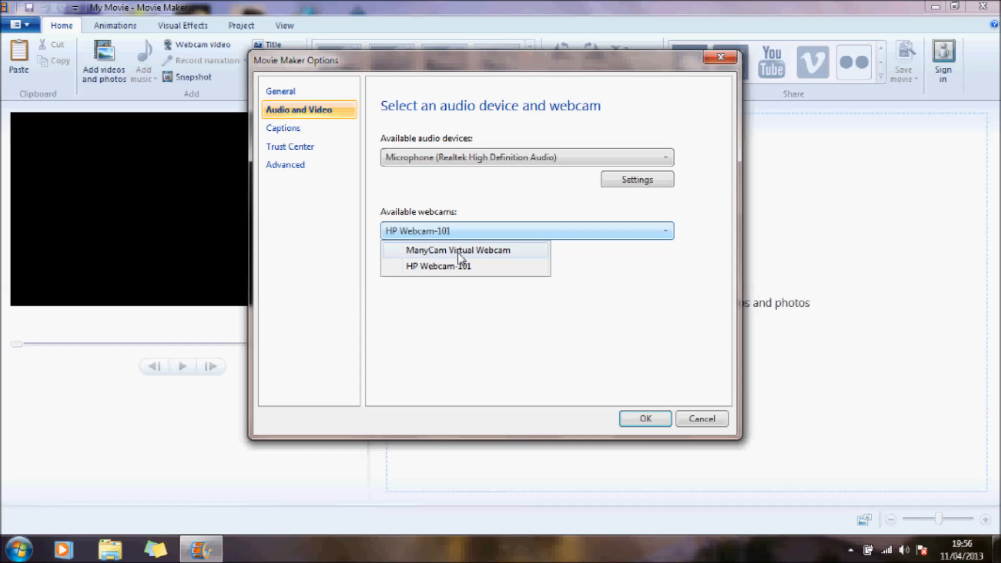
left_click(458, 249)
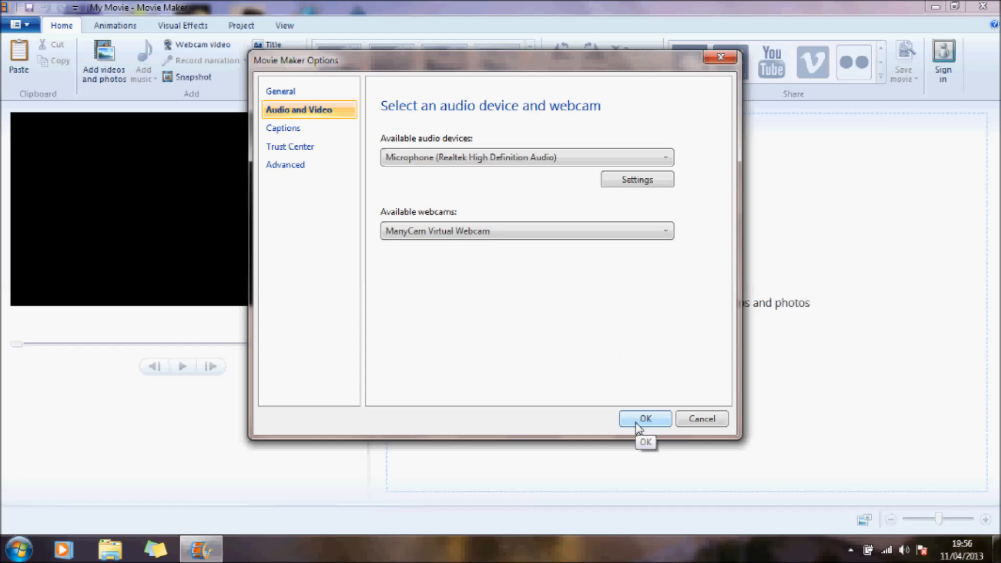
left_click(644, 420)
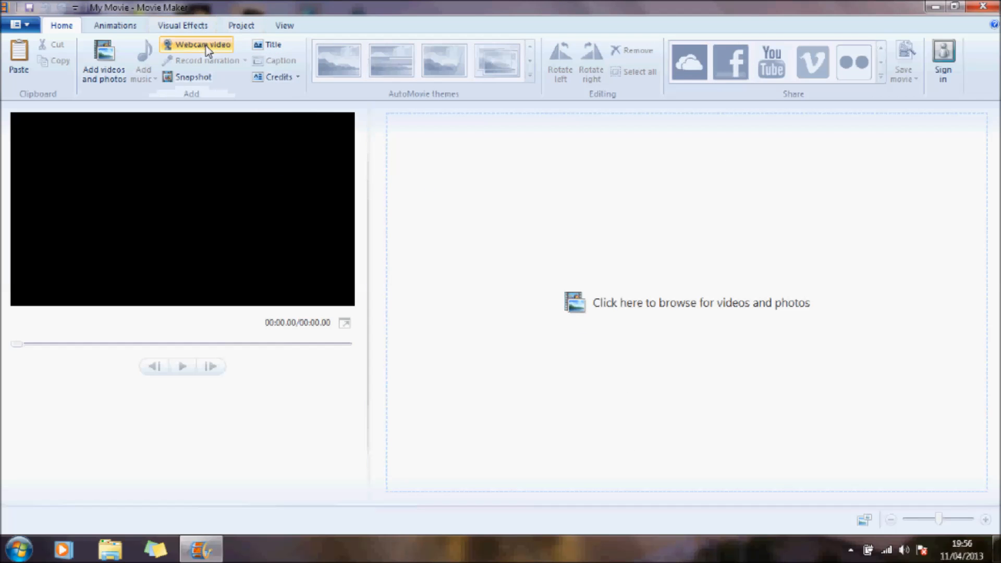
Step: Preview the live ManyCam webcam feed, then close Movie Maker
left_click(204, 45)
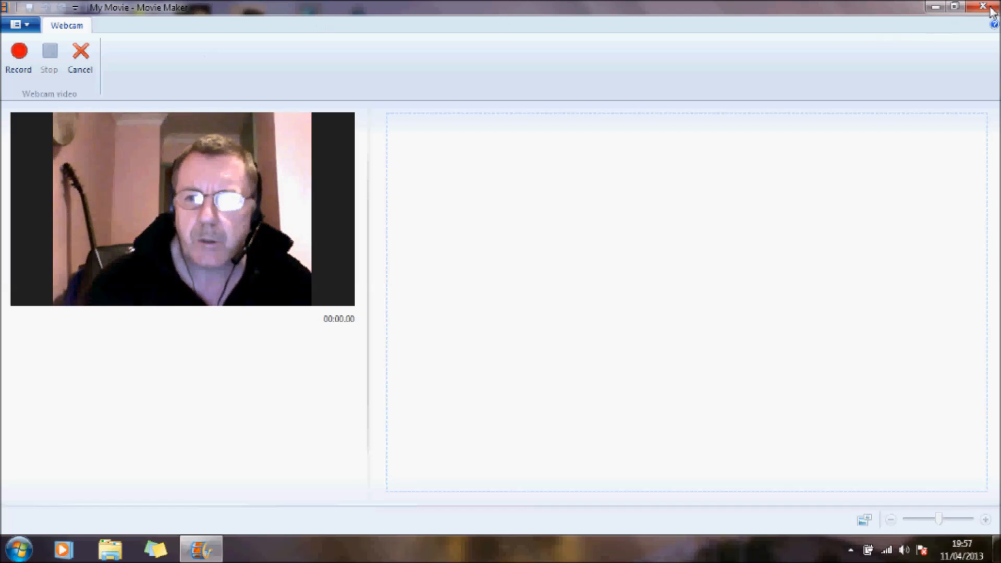
left_click(983, 6)
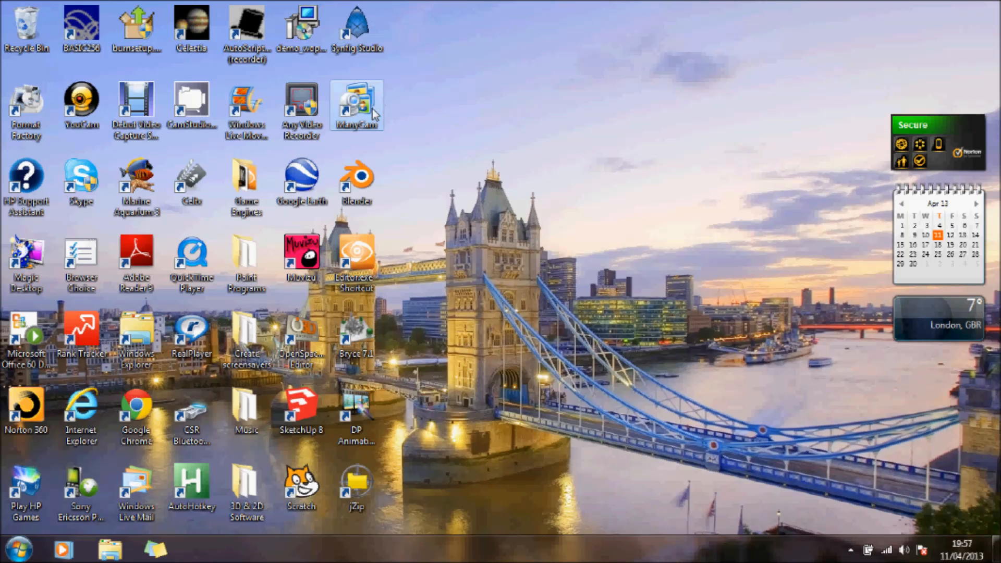
Step: Launch and exit ManyCam, then reopen Movie Maker with an empty project
double_click(357, 105)
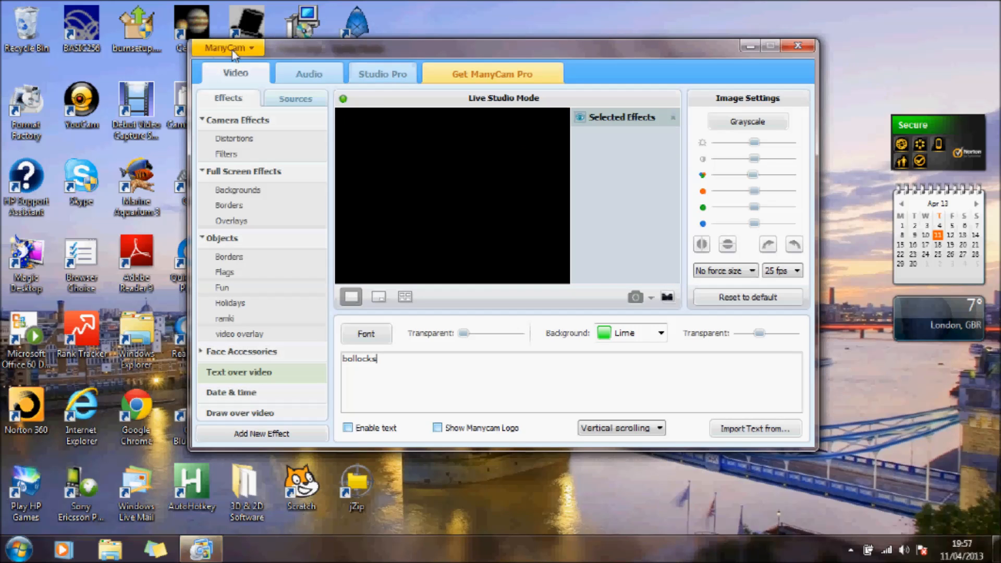
left_click(228, 47)
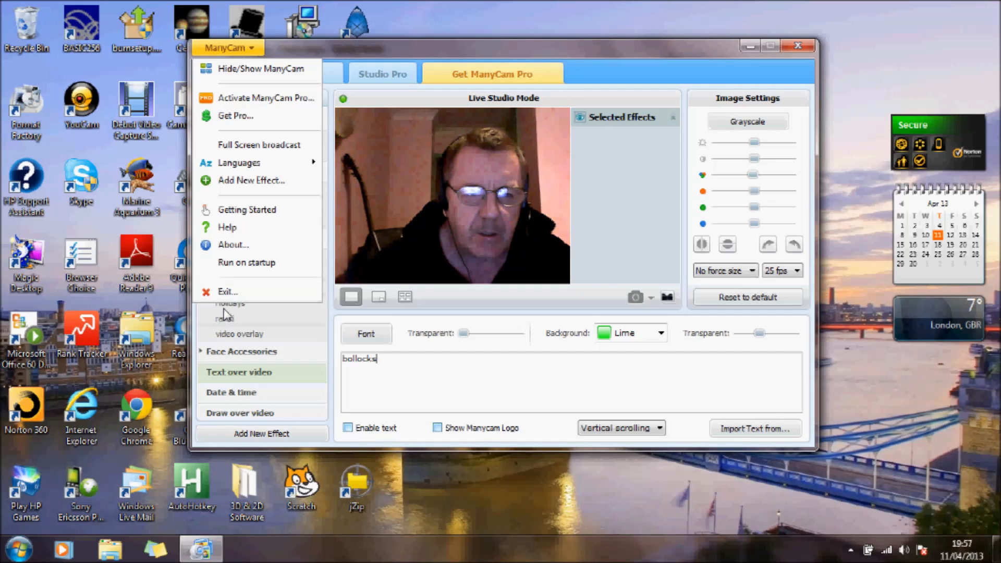
left_click(229, 291)
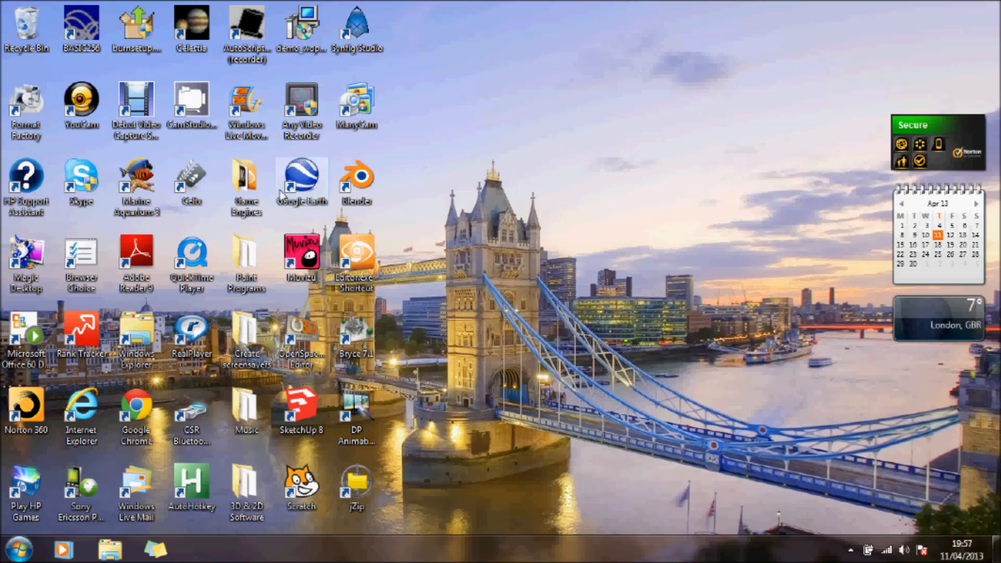
mouse_move(246, 106)
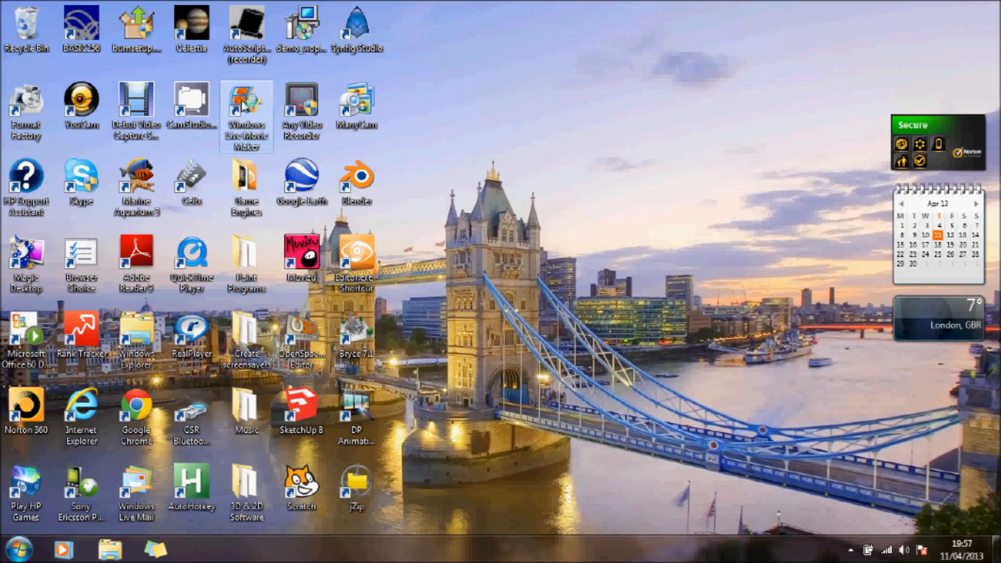
double_click(246, 115)
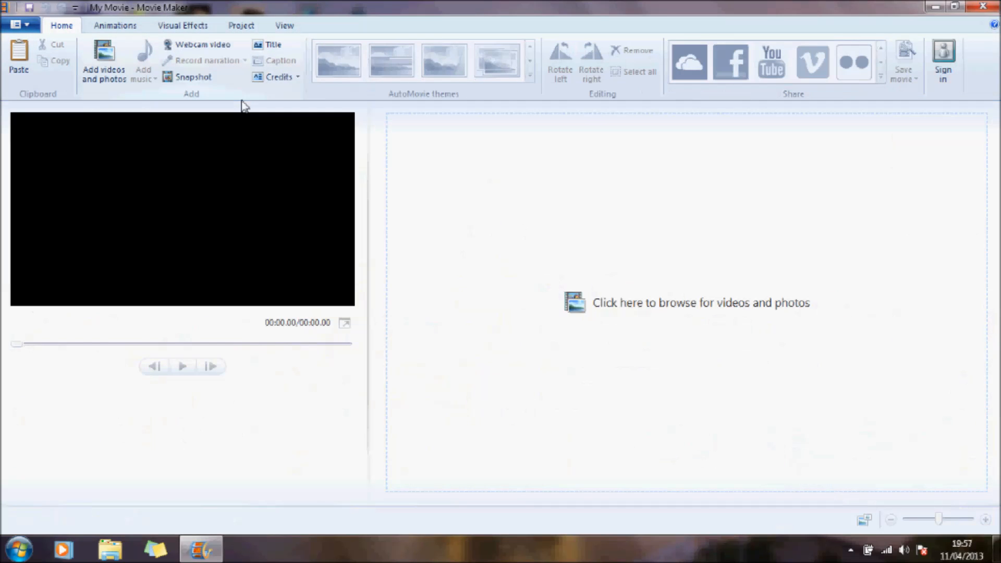
Step: Start a webcam capture, which shows the 'Please start ManyCam' message
left_click(203, 43)
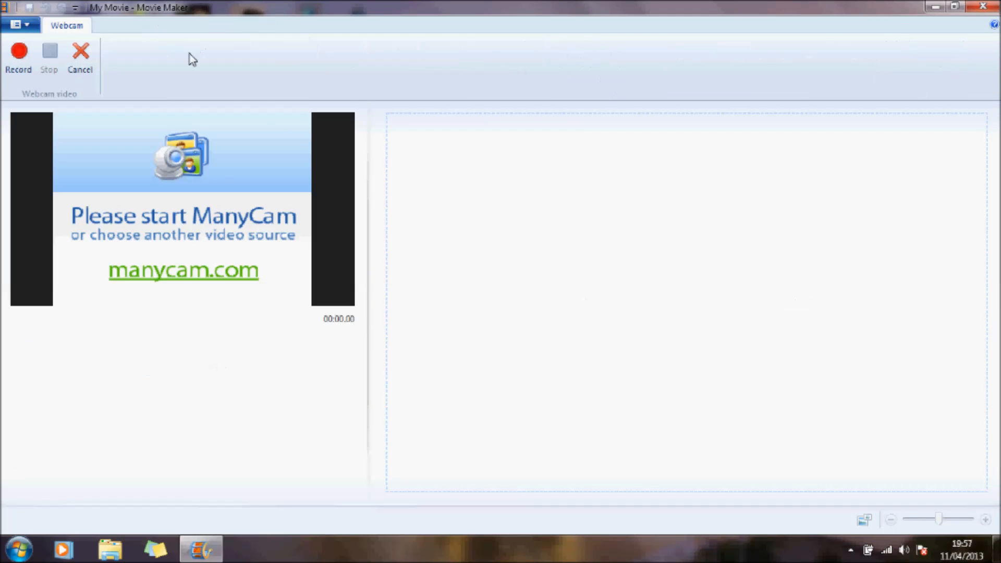
mouse_move(186, 181)
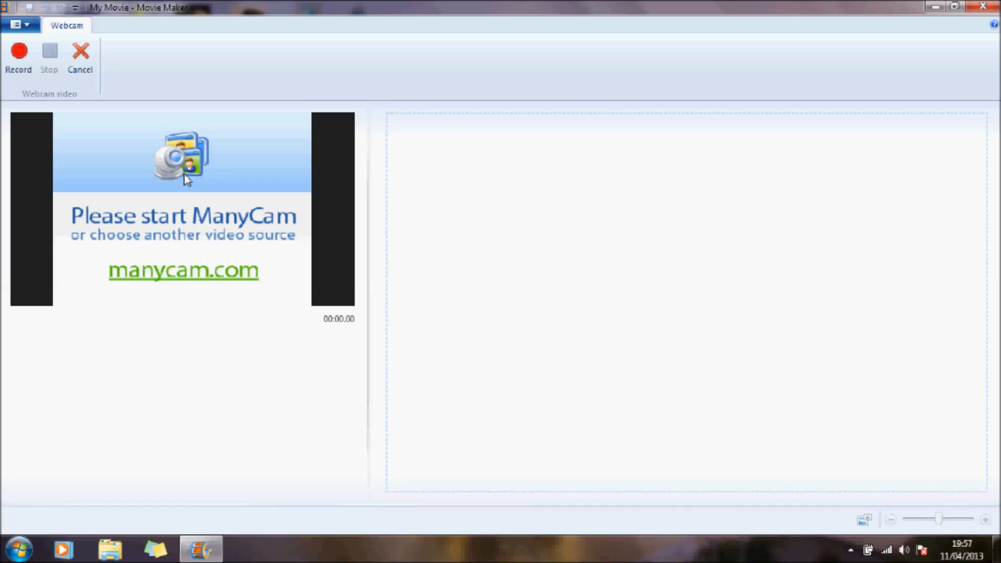
mouse_move(226, 220)
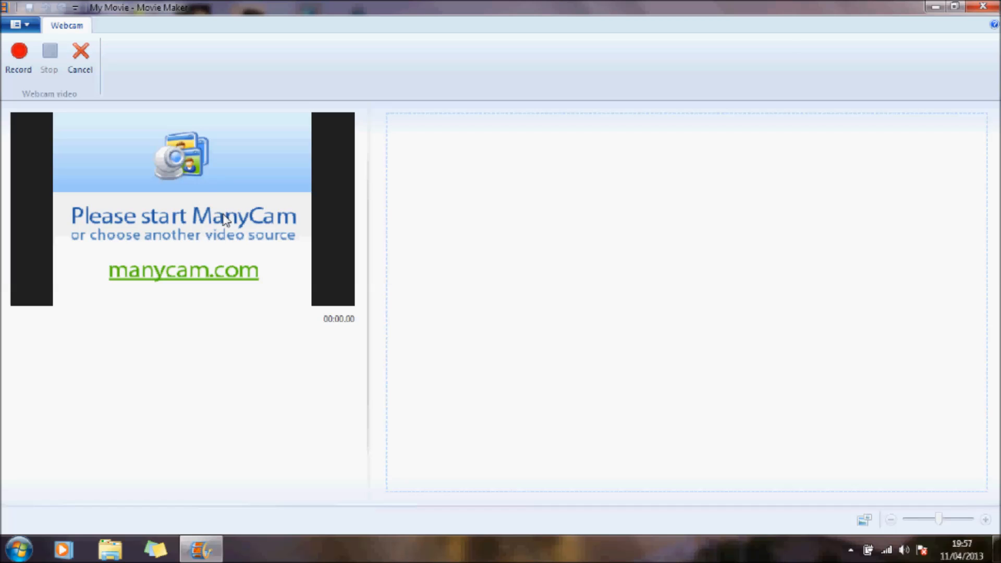
mouse_move(172, 231)
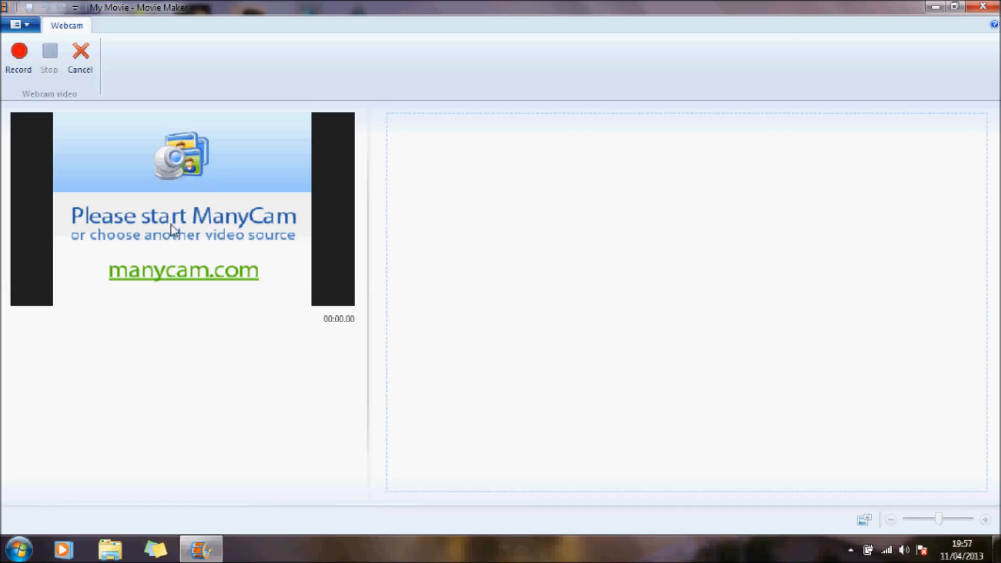
mouse_move(393, 281)
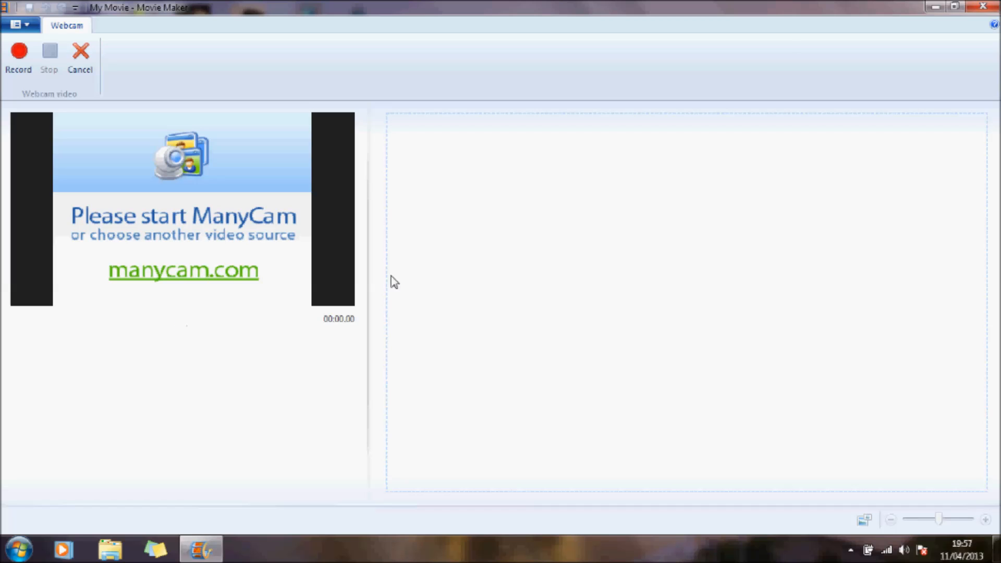
mouse_move(238, 311)
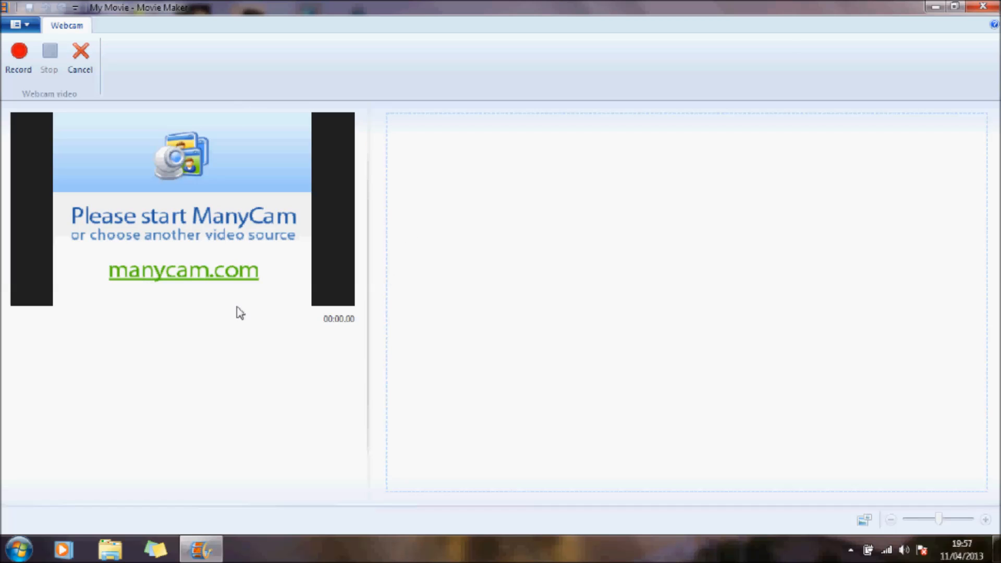
mouse_move(162, 198)
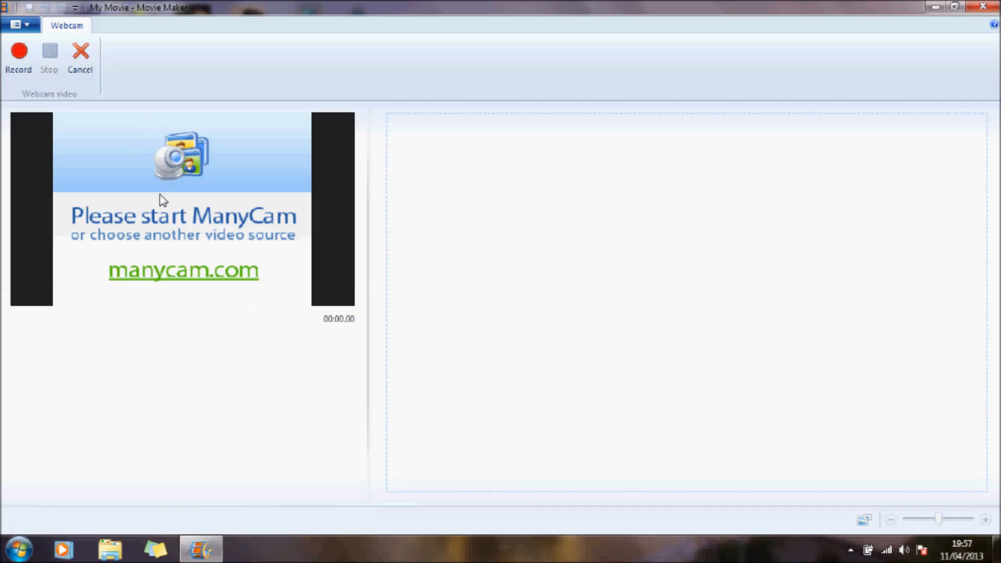
mouse_move(178, 217)
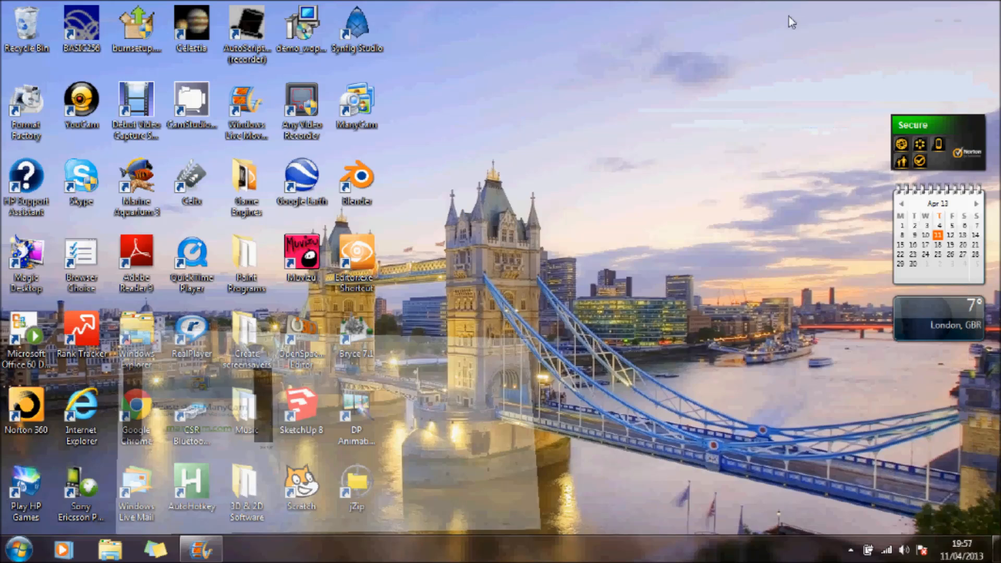
Step: Launch ManyCam and browse the Full Screen Effects Backgrounds thumbnails
left_click(357, 105)
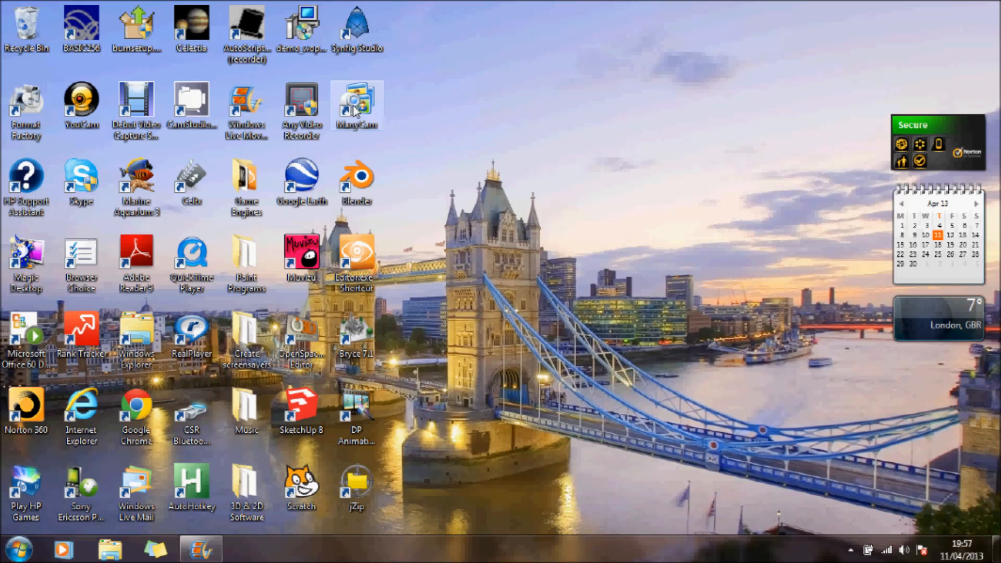
double_click(355, 103)
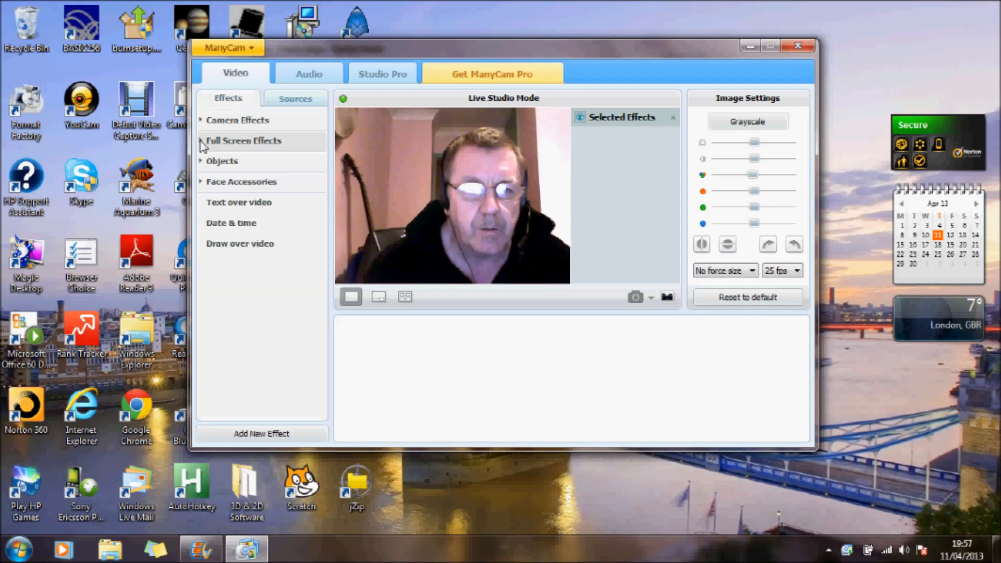
left_click(243, 141)
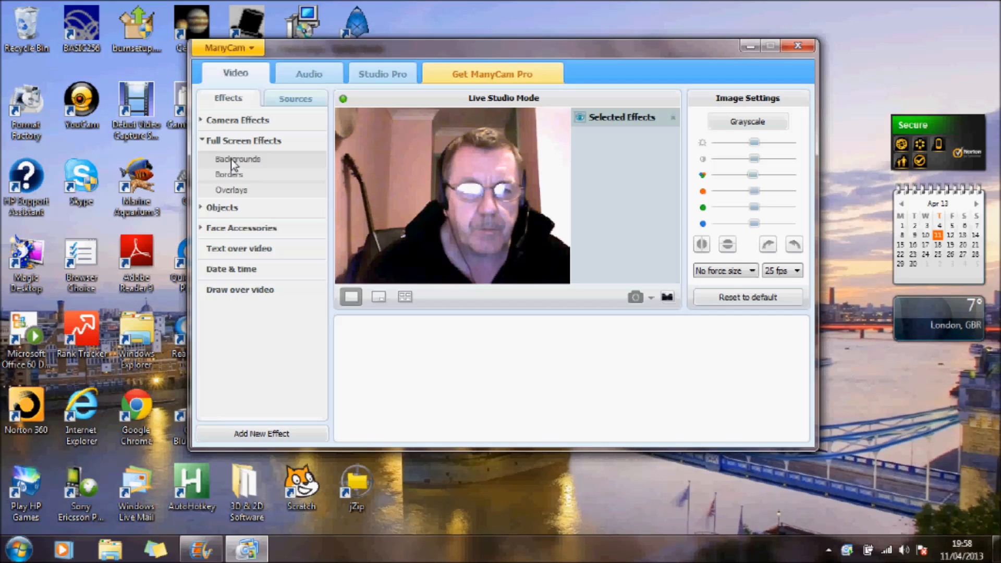
left_click(237, 158)
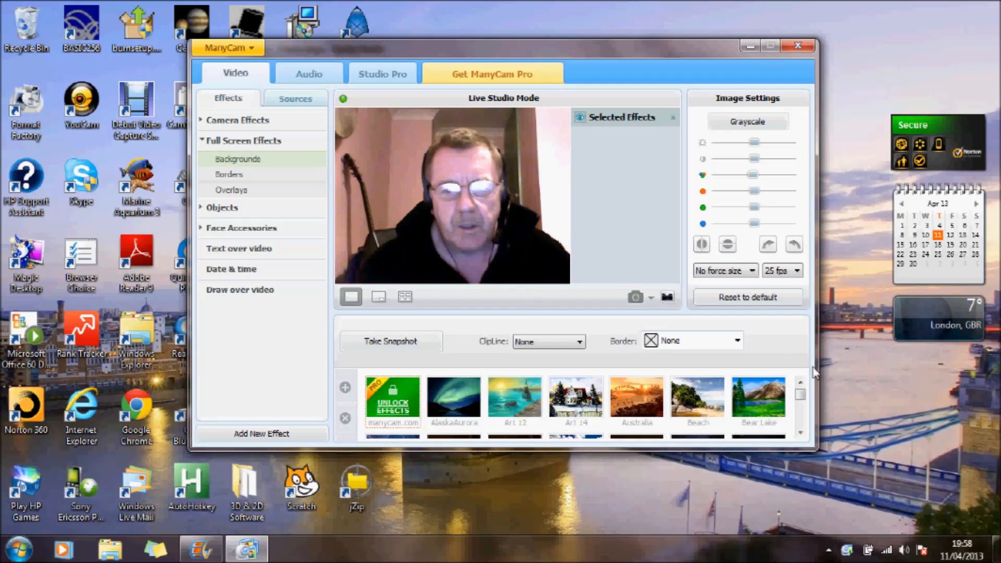
left_click(800, 436)
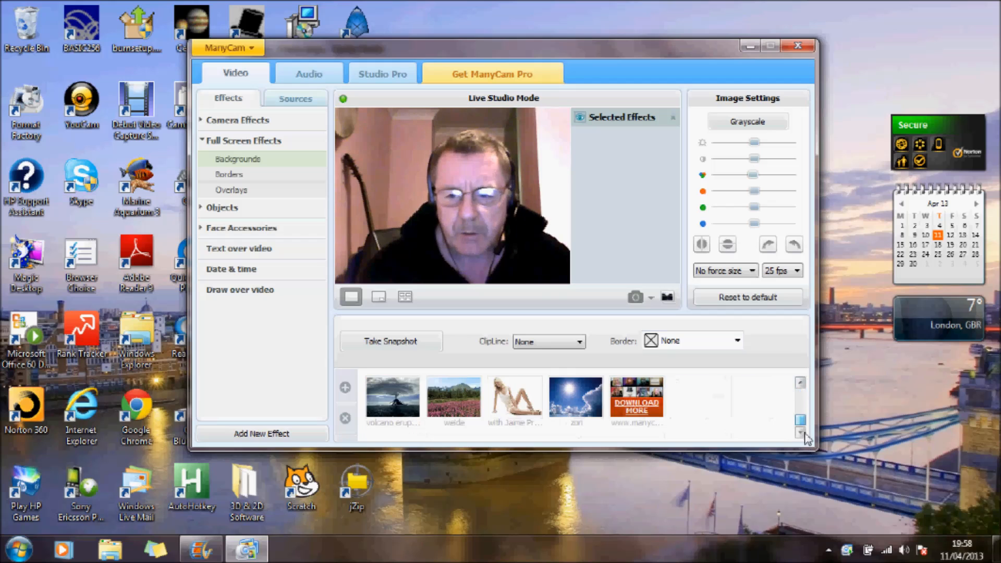
mouse_move(639, 399)
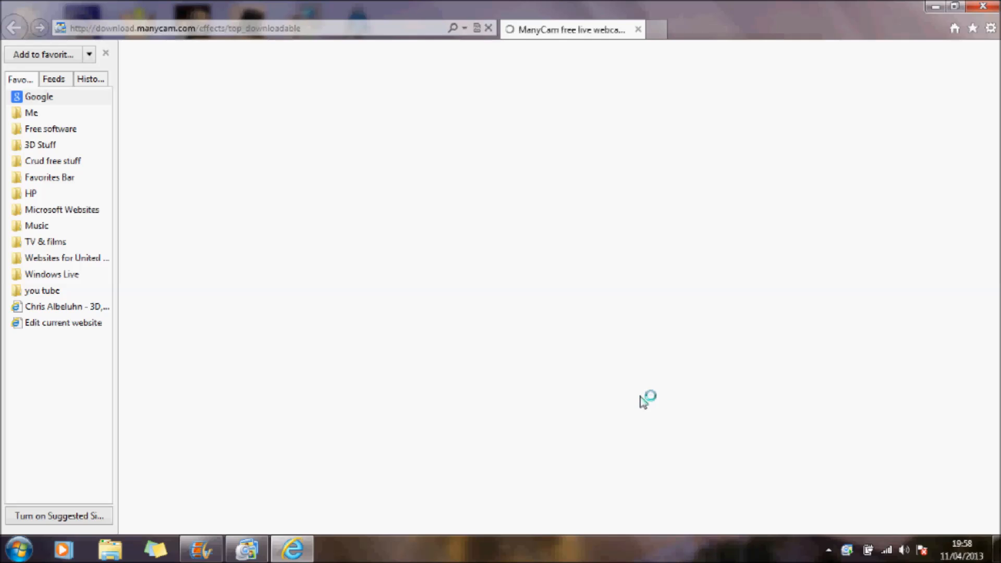
mouse_move(476, 175)
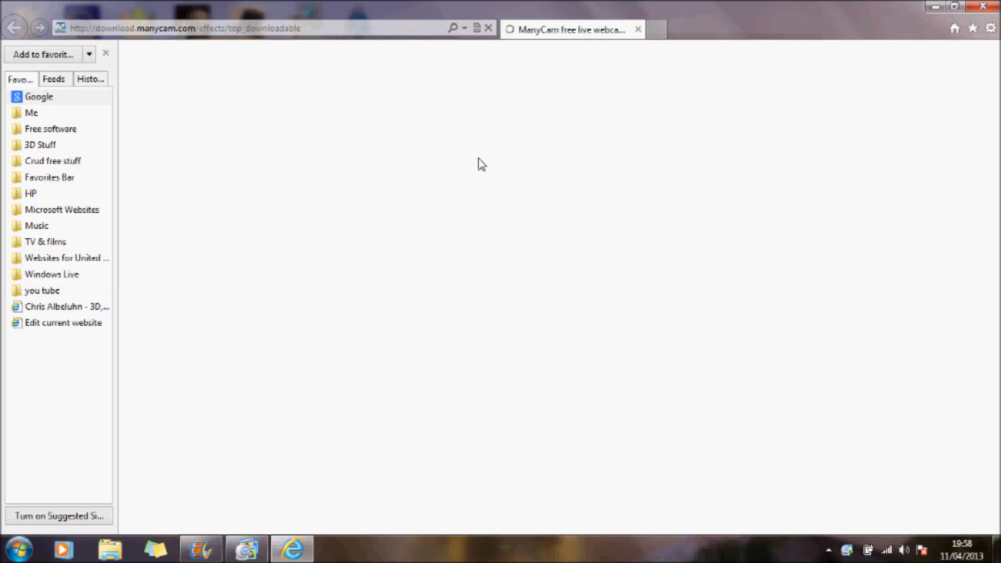
mouse_move(480, 157)
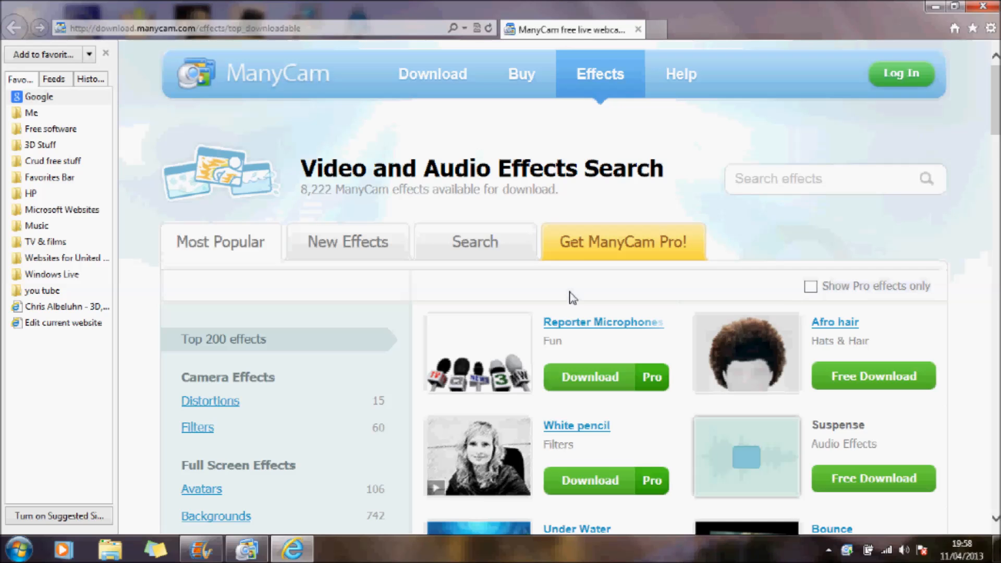
Step: Download the free Bear Lake background and save the .mcv into Effects Downloaded
scroll("down", 3)
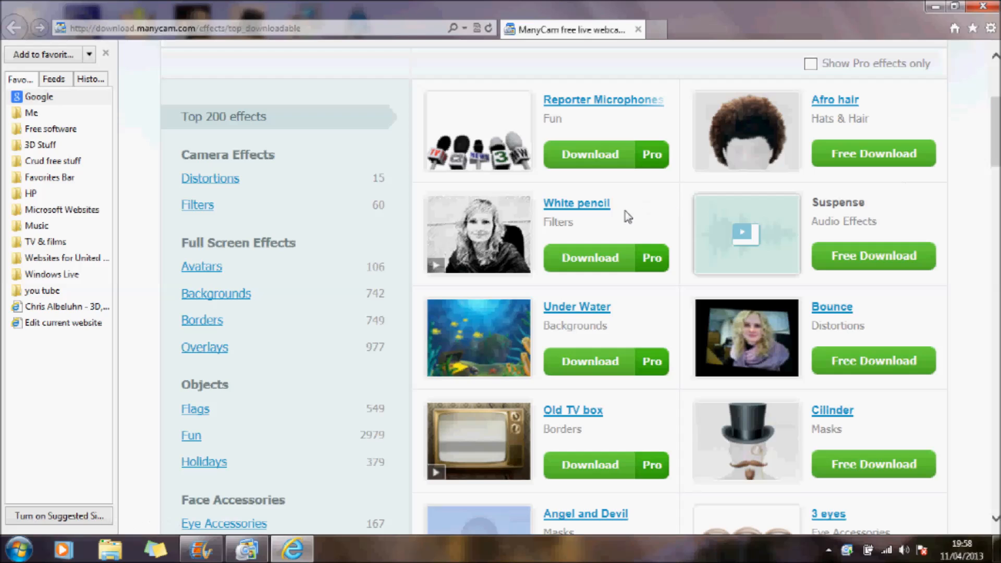
mouse_move(200, 205)
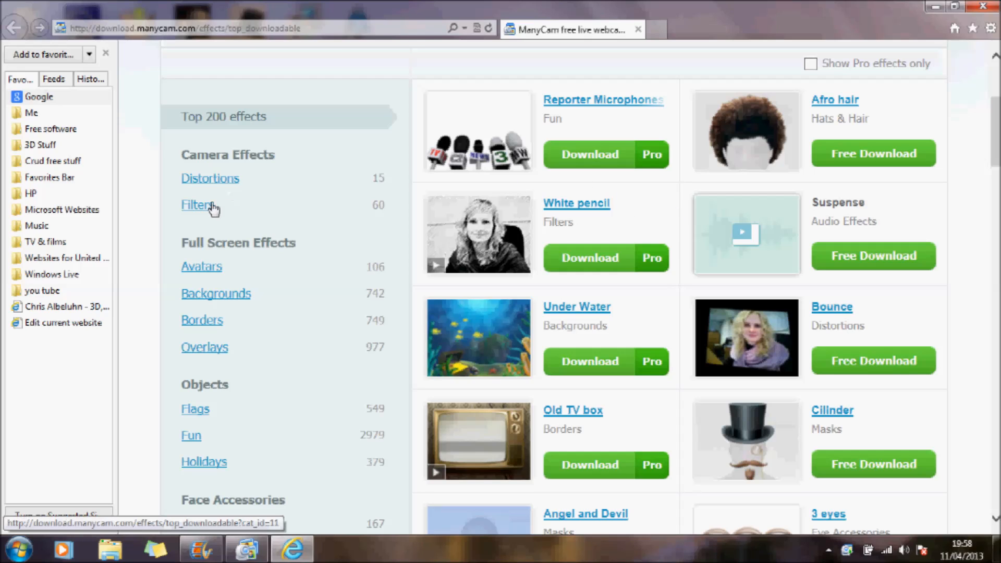
mouse_move(201, 320)
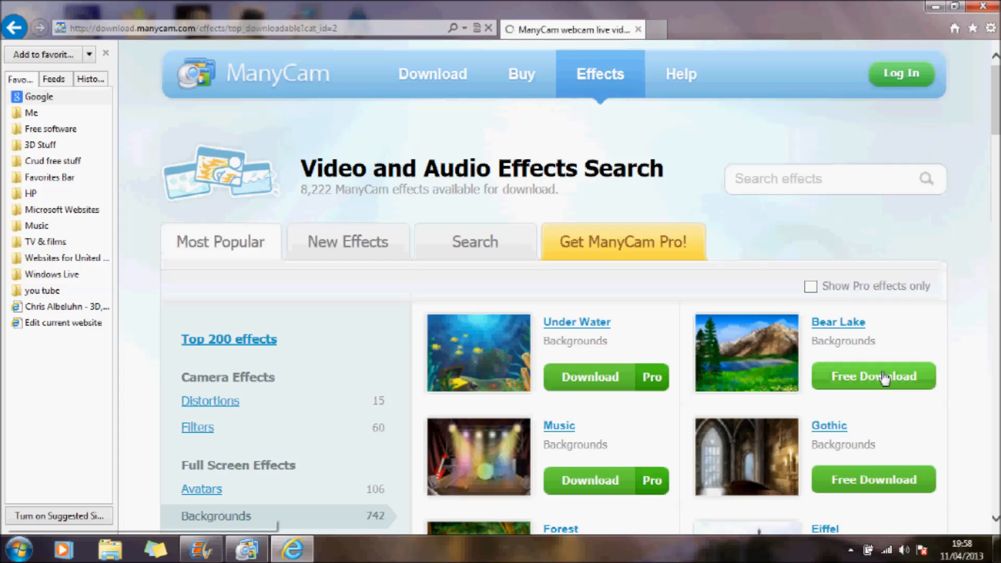
mouse_move(835, 331)
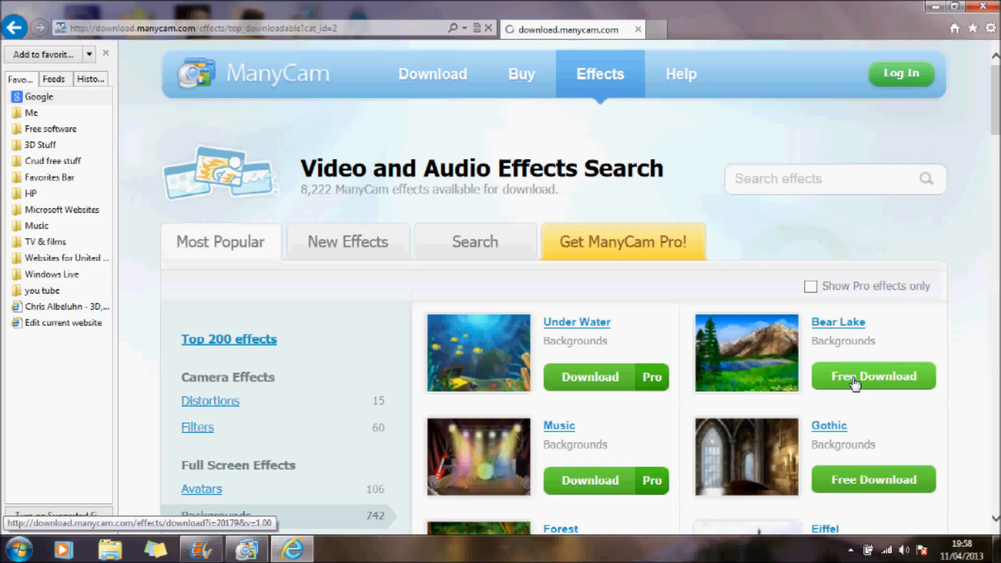
left_click(872, 377)
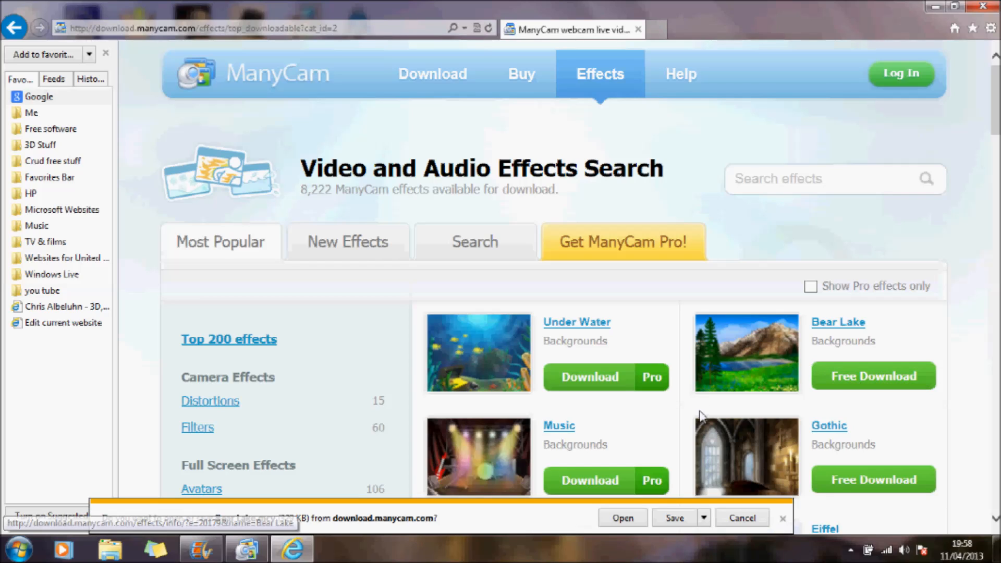
left_click(703, 519)
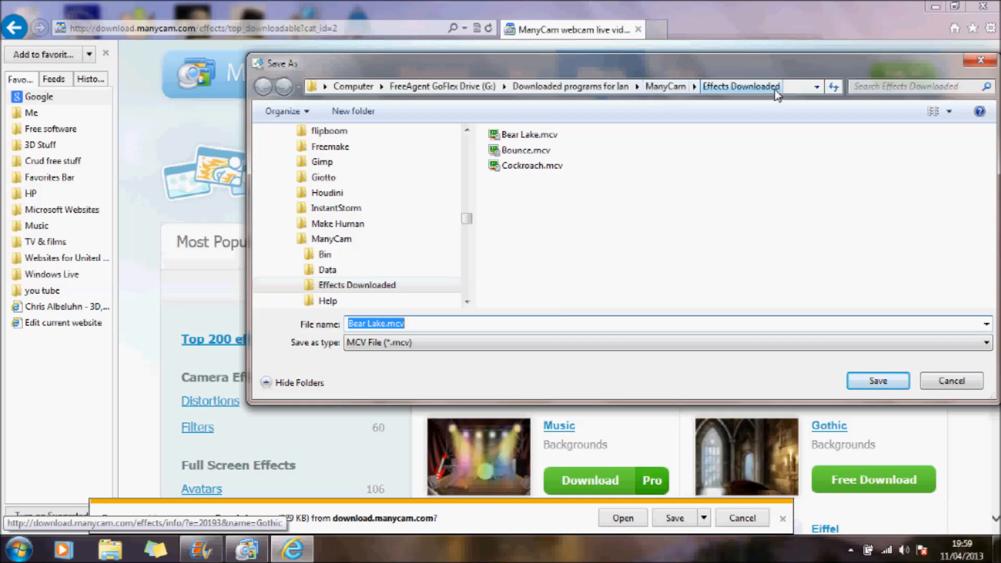
mouse_move(951, 354)
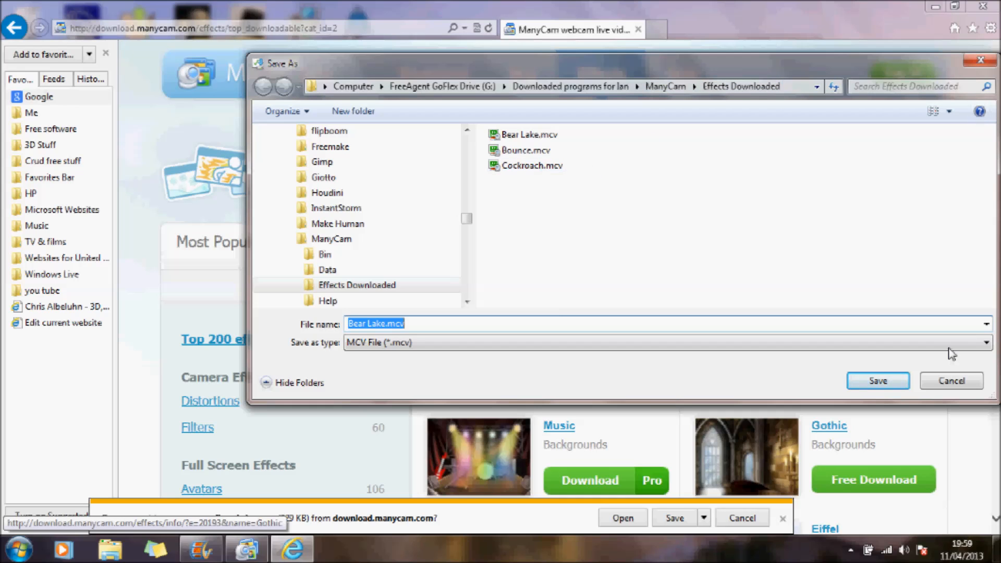
left_click(951, 381)
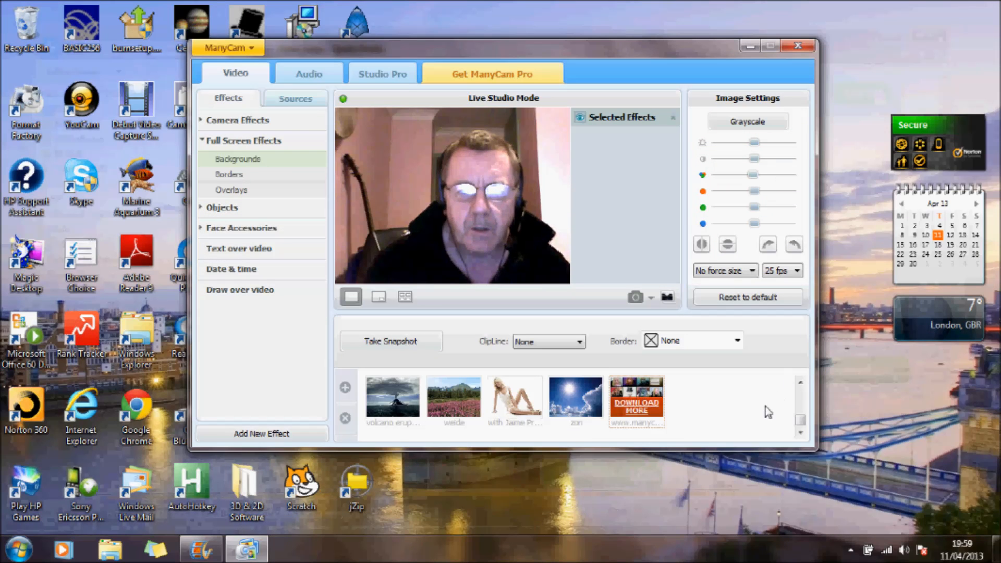
mouse_move(575, 396)
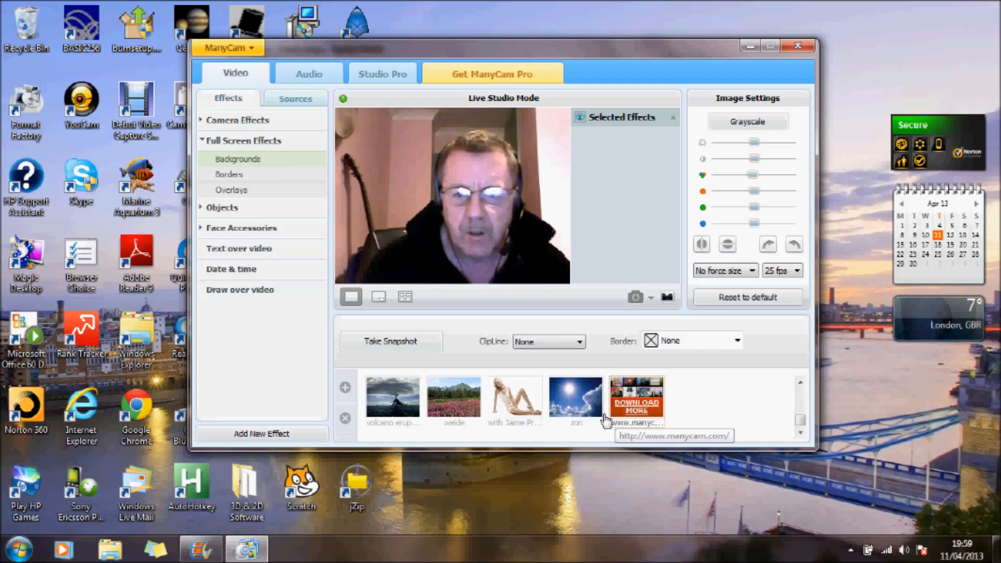
mouse_move(577, 397)
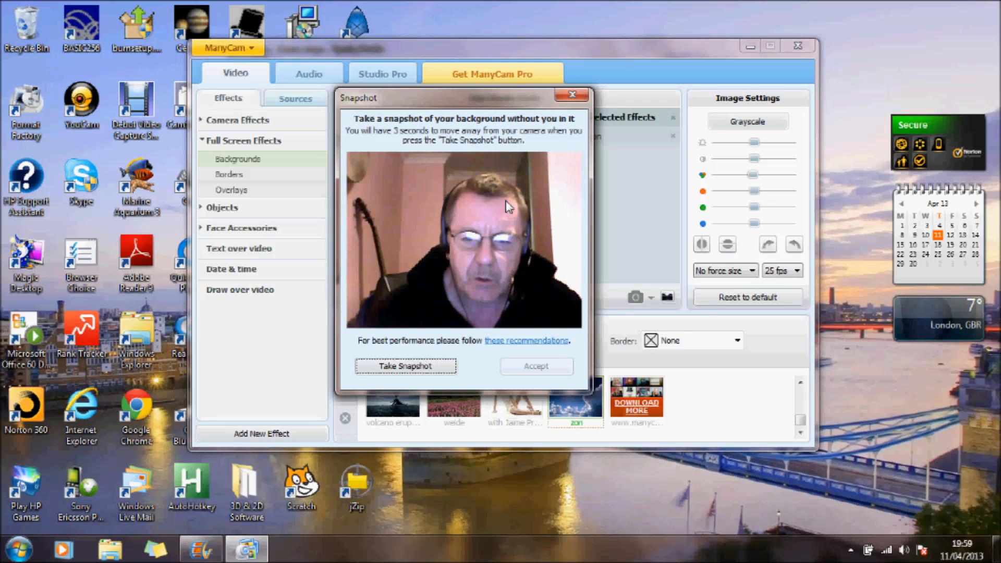
mouse_move(452, 372)
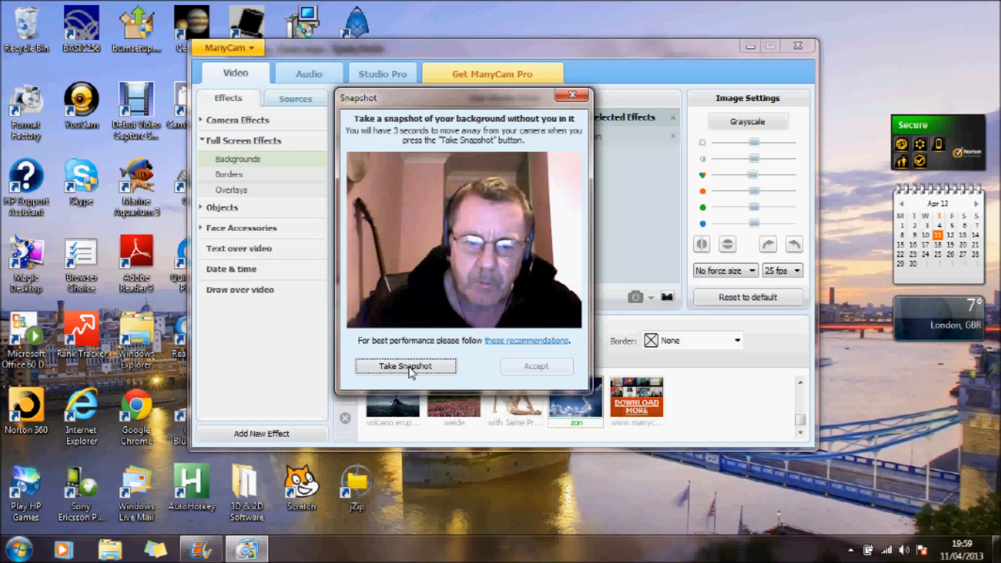
Step: Take the empty-room snapshot, dismiss the CPU alert and accept it as the background
left_click(406, 366)
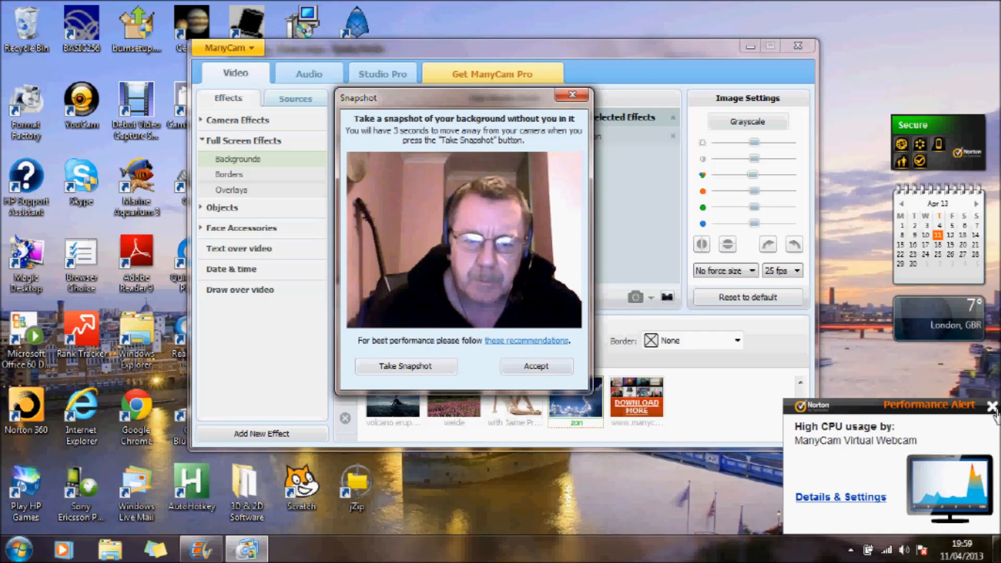
left_click(992, 406)
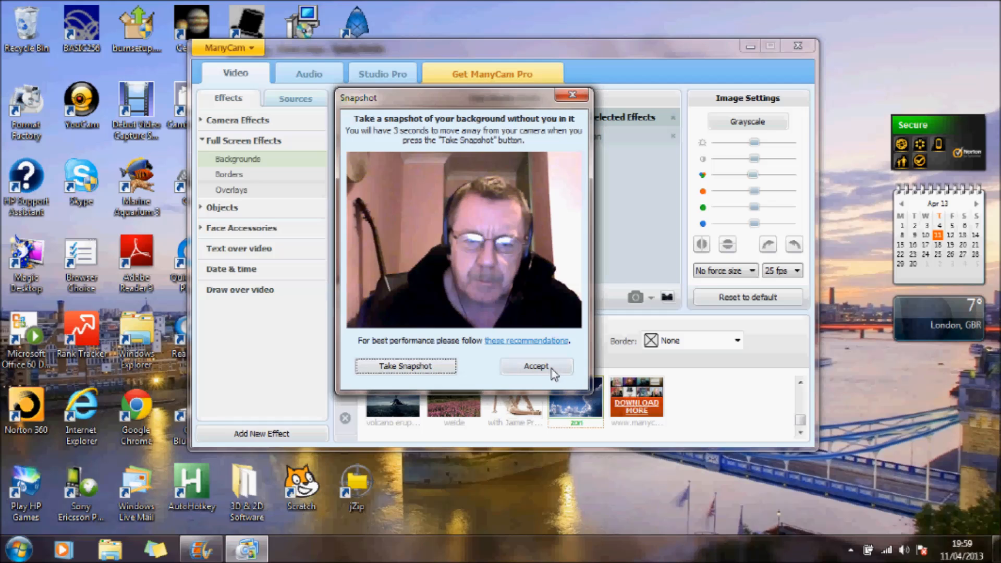
left_click(536, 366)
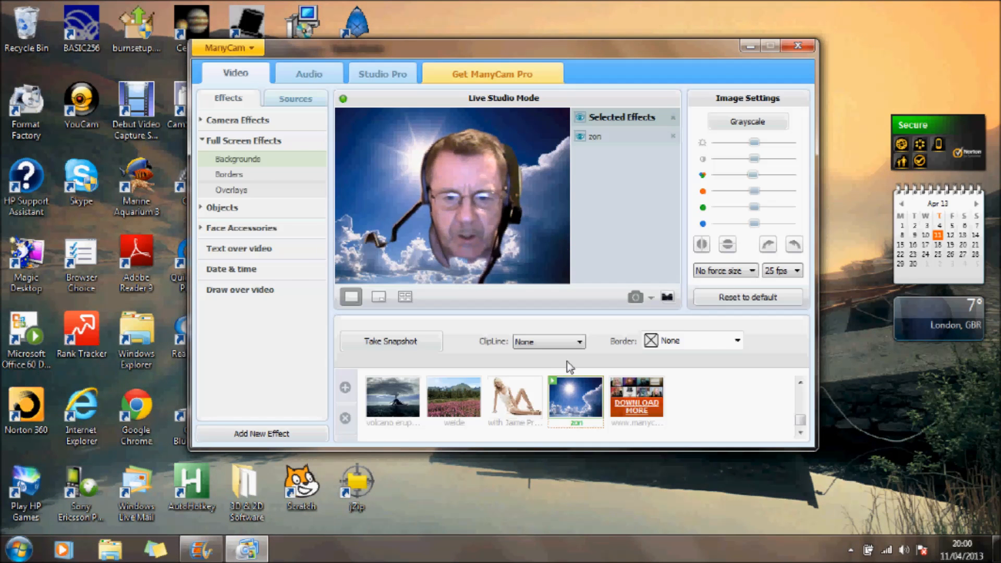
Step: Try the volcano eruption, Greenscreen, Fireplace and FlyingCastl backgrounds before Hogwarts Castle
left_click(394, 397)
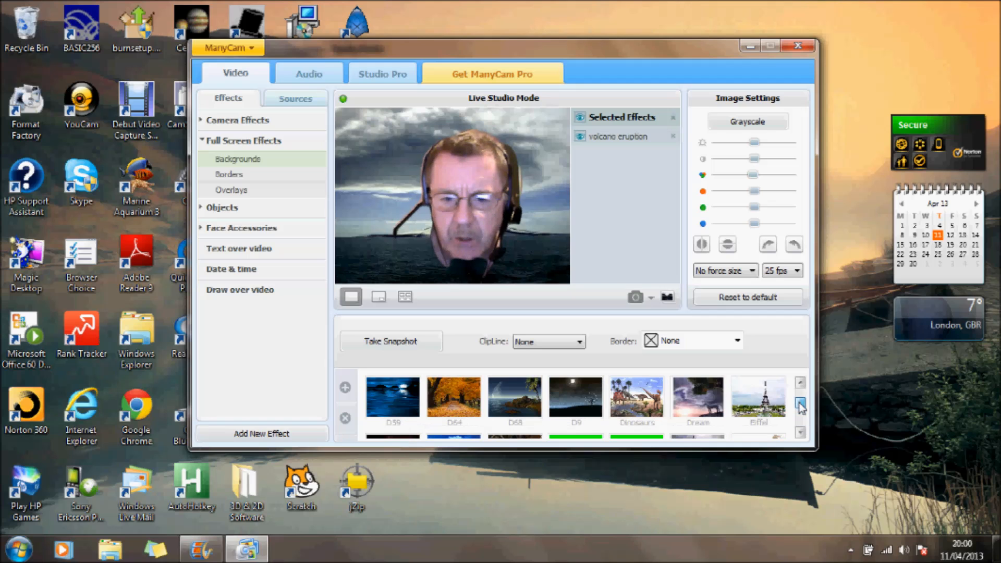
left_click(800, 408)
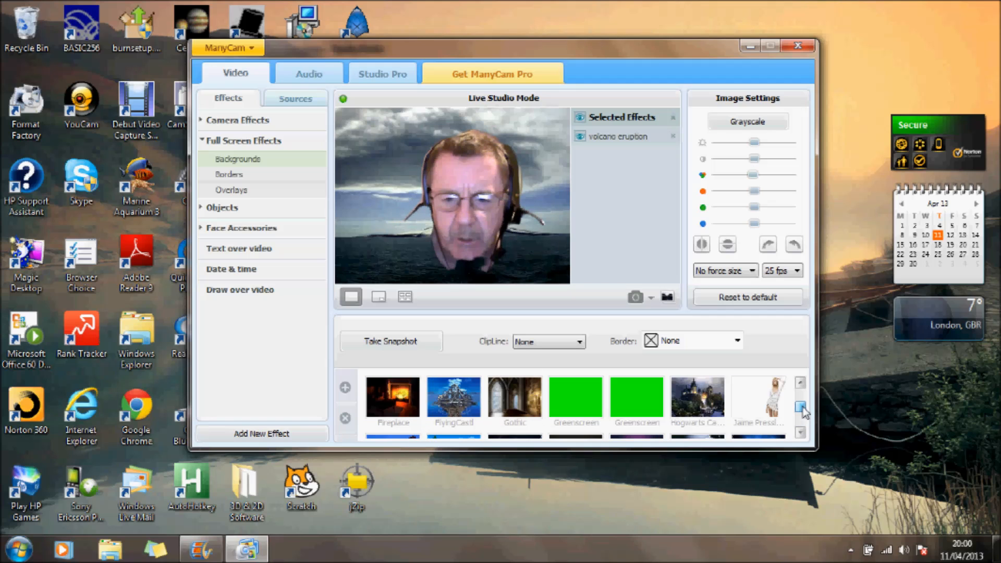
left_click(573, 397)
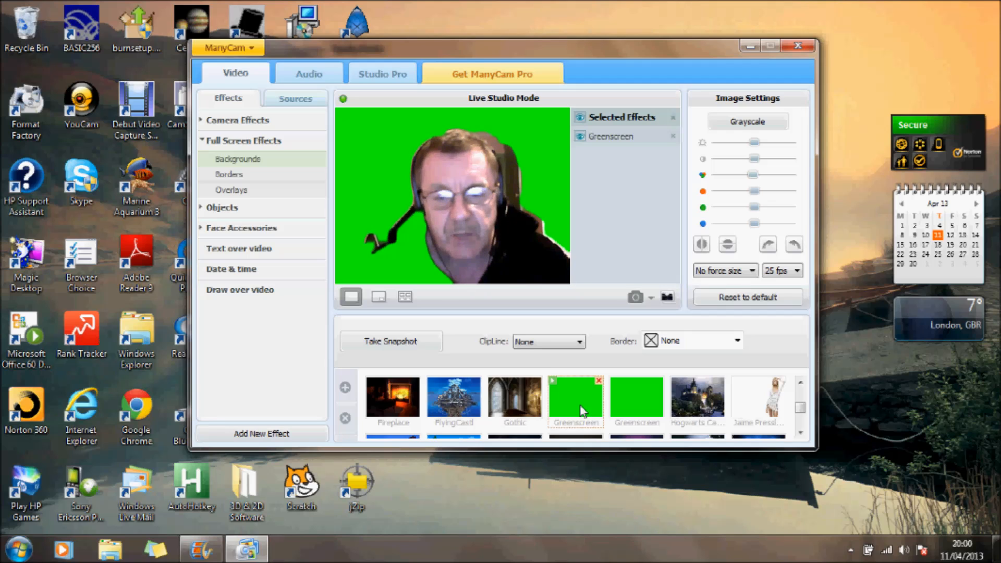
mouse_move(393, 399)
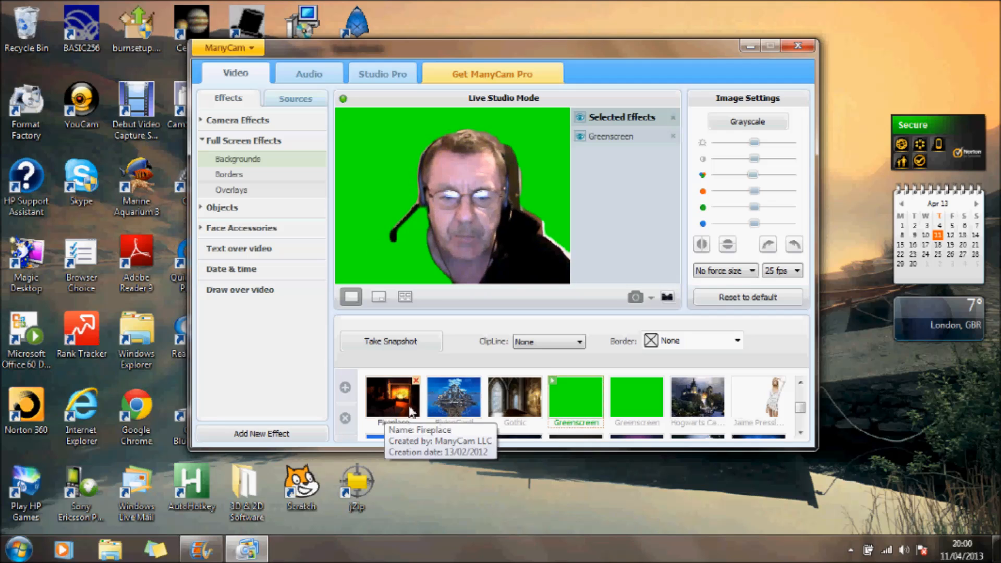
left_click(454, 396)
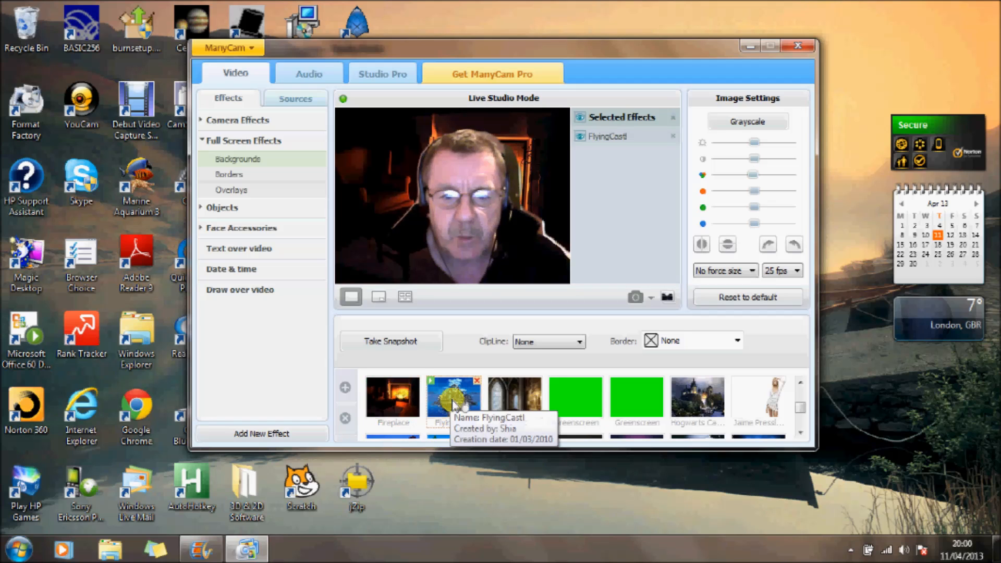
left_click(698, 399)
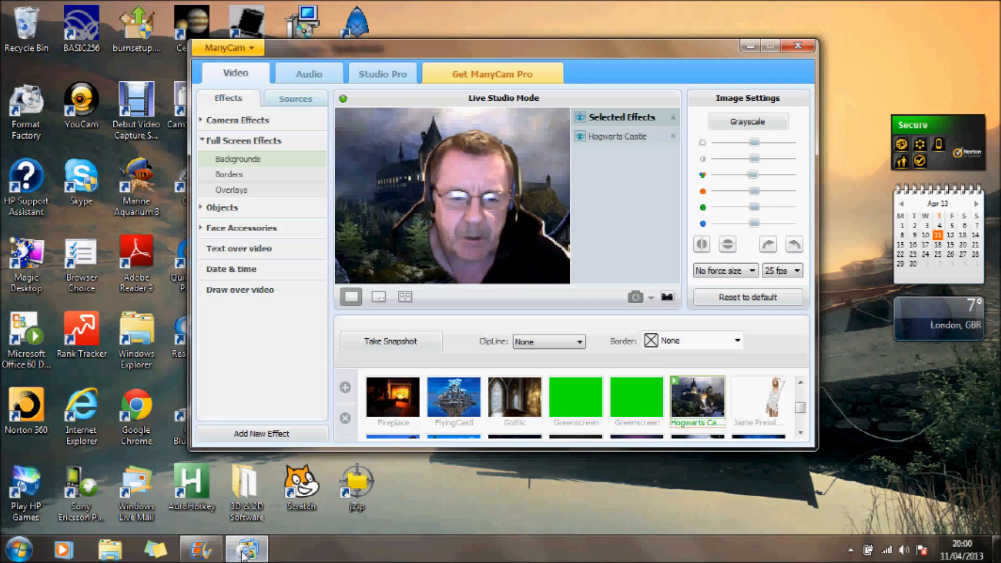
mouse_move(202, 550)
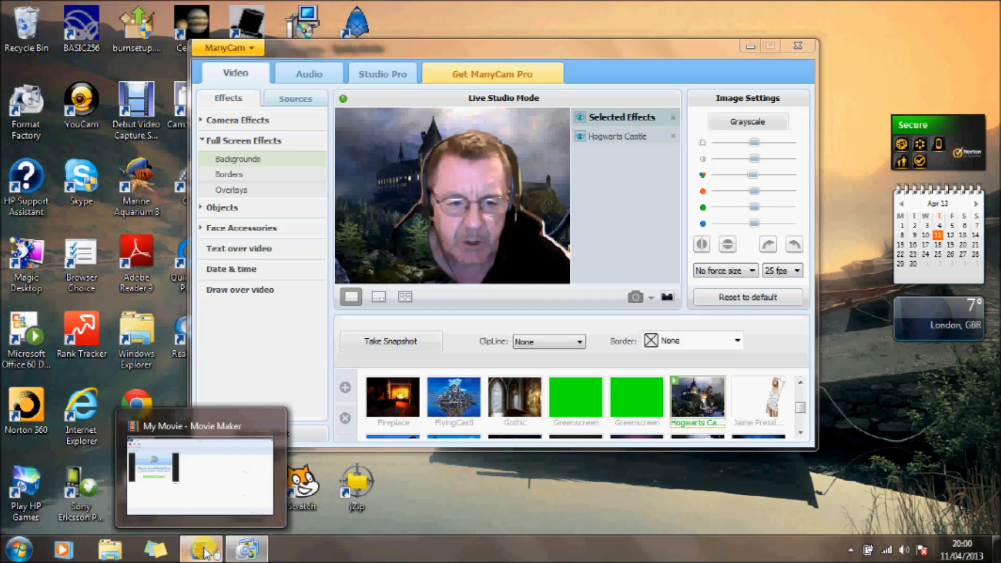
Step: Switch to Movie Maker and record a seven-second webcam clip with the castle background
left_click(201, 478)
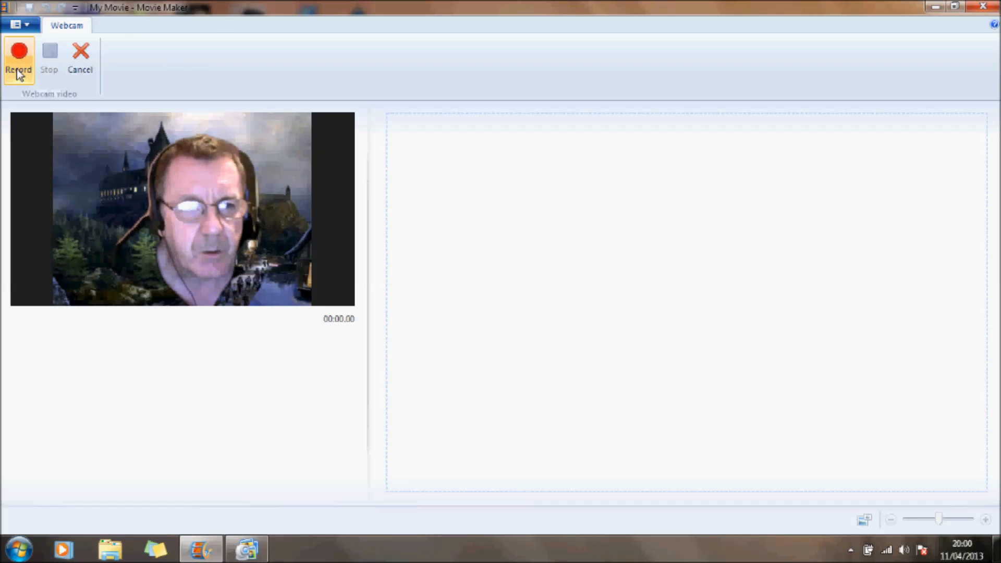
mouse_move(19, 61)
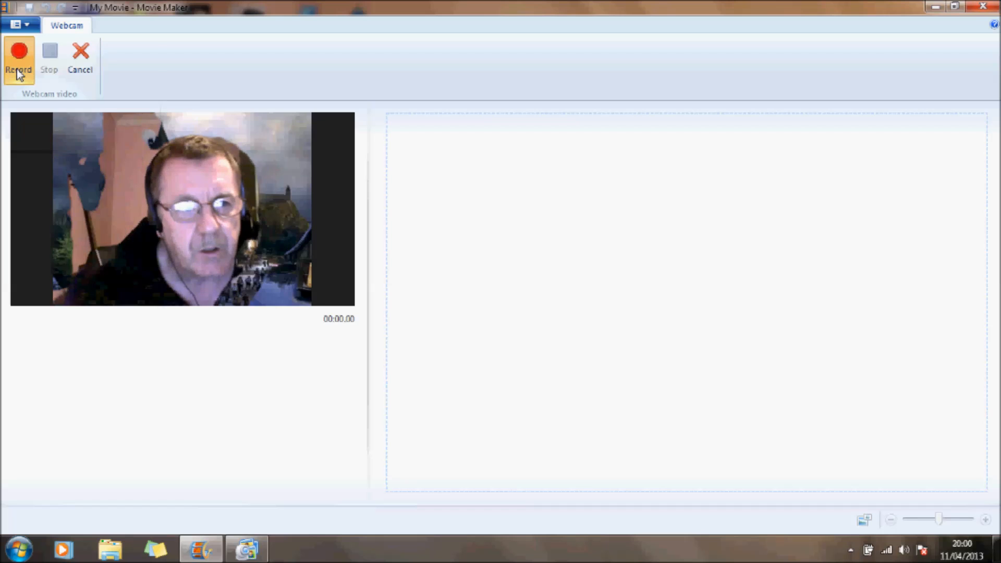
left_click(18, 58)
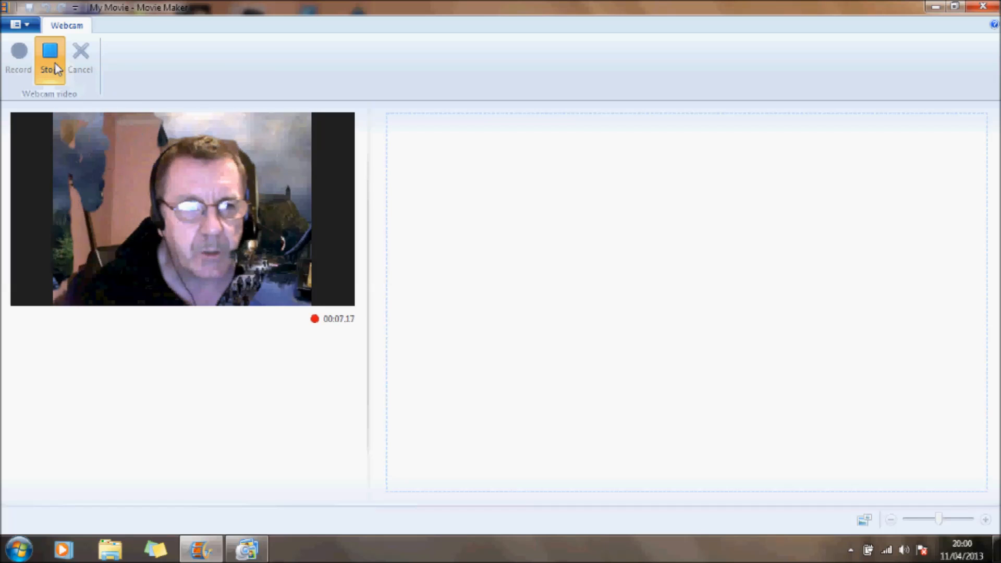
left_click(49, 56)
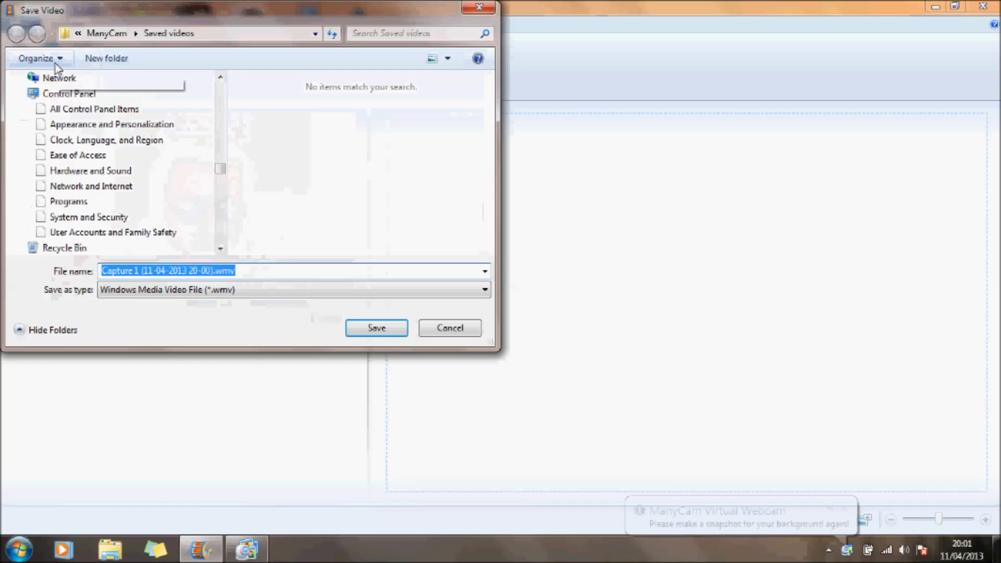
Step: Save the recorded clip with its default name into ManyCam's Saved videos folder
left_click(107, 32)
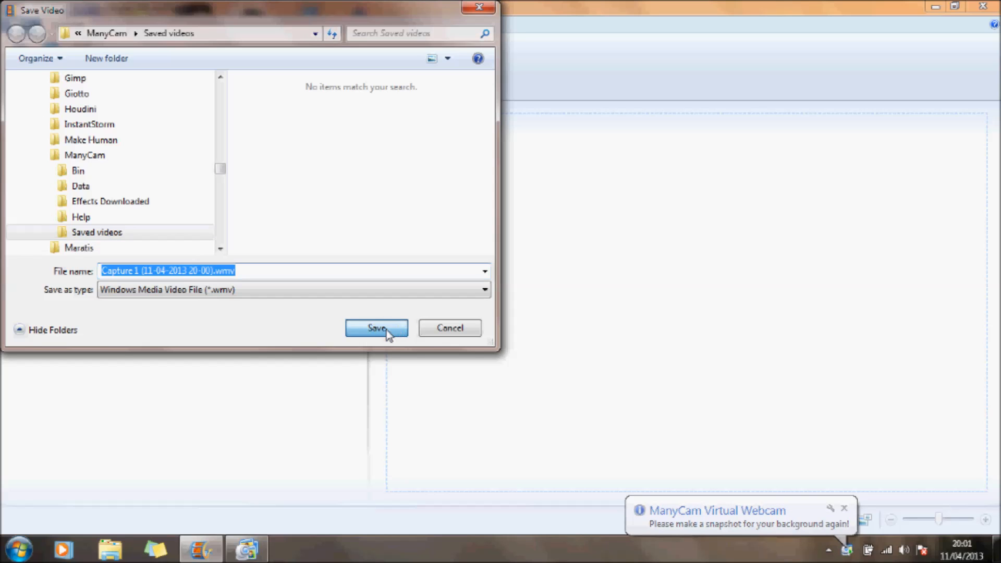
left_click(377, 328)
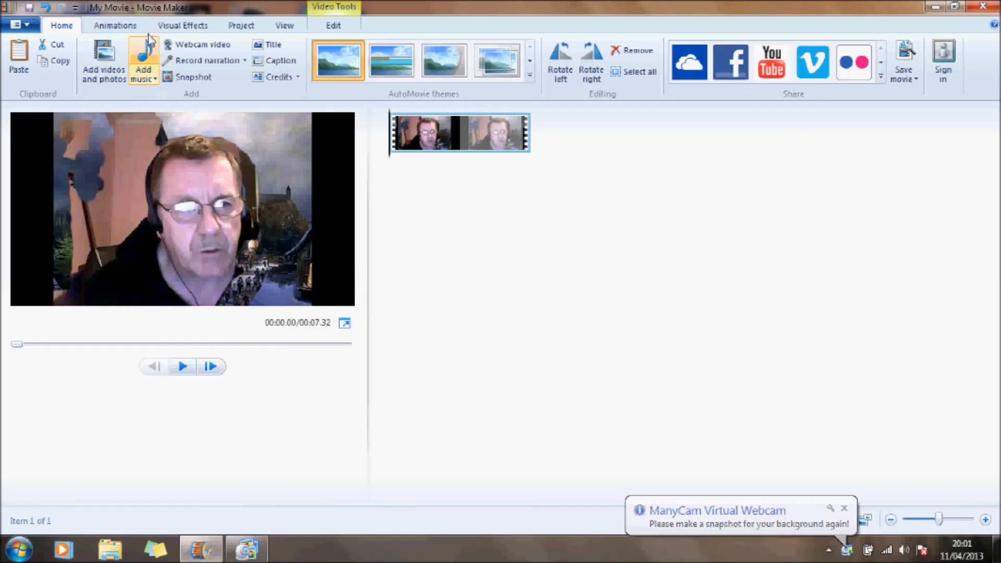
mouse_move(177, 9)
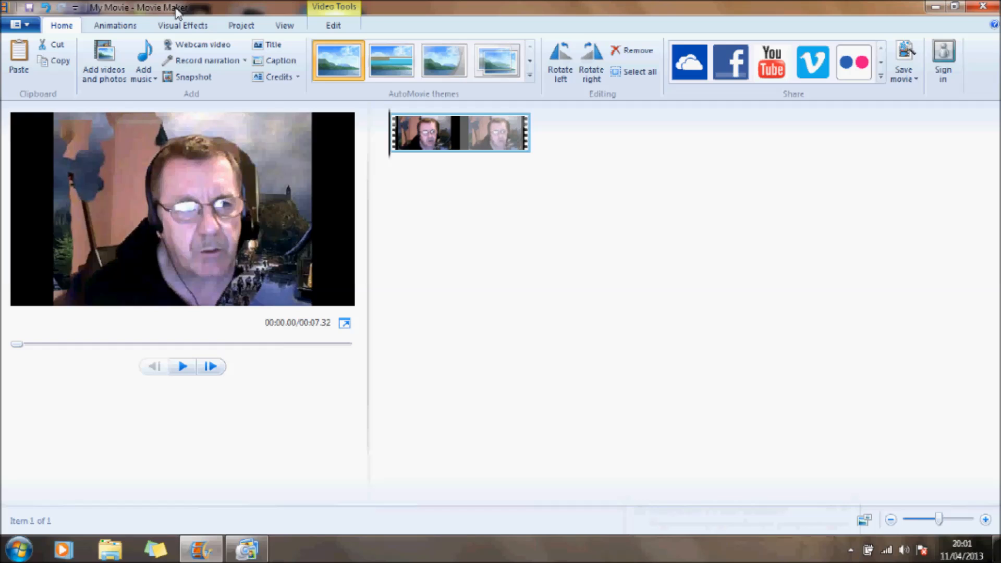
mouse_move(547, 12)
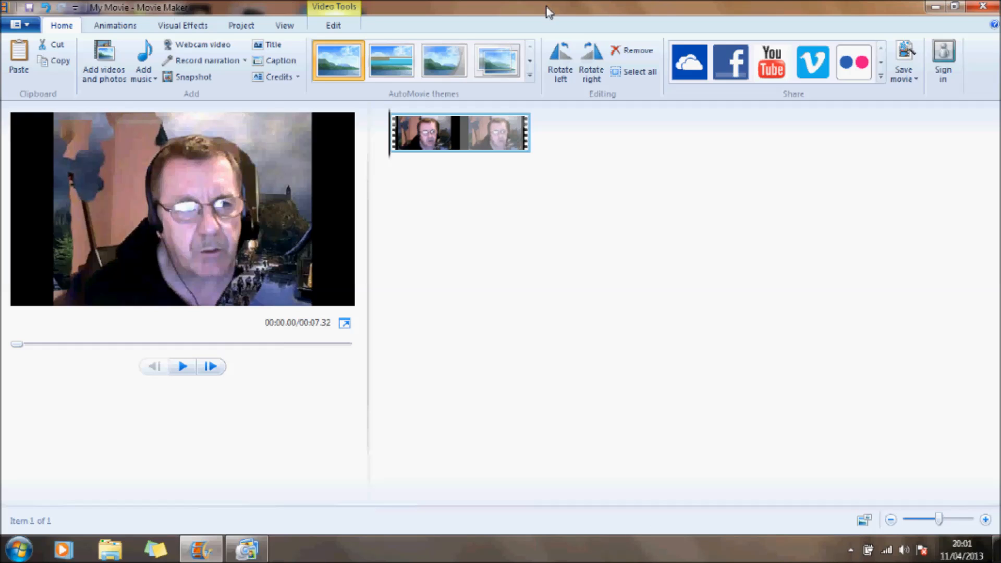
mouse_move(937, 7)
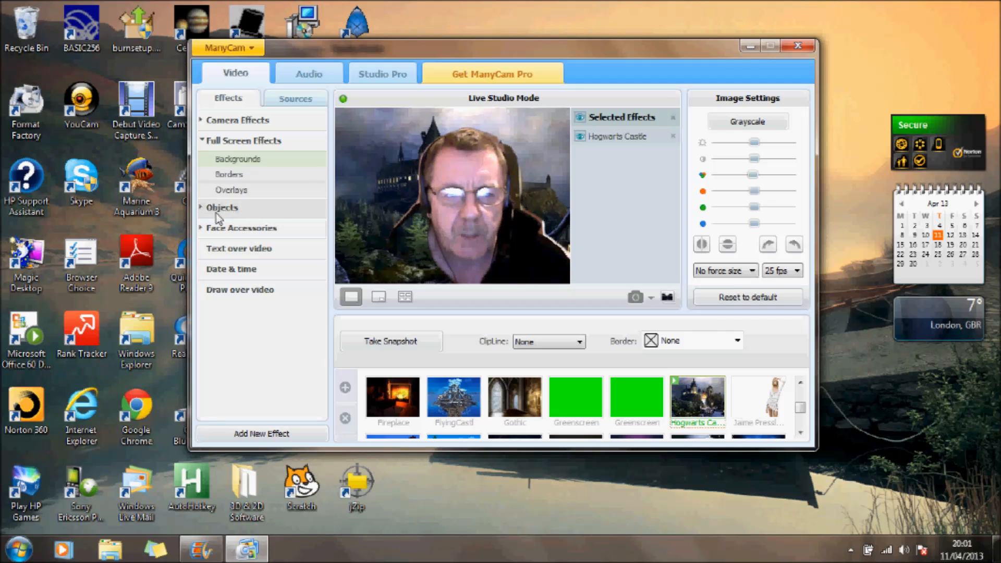
Step: Add the Ballon and Frog objects from the Fun collection over the live feed
left_click(222, 206)
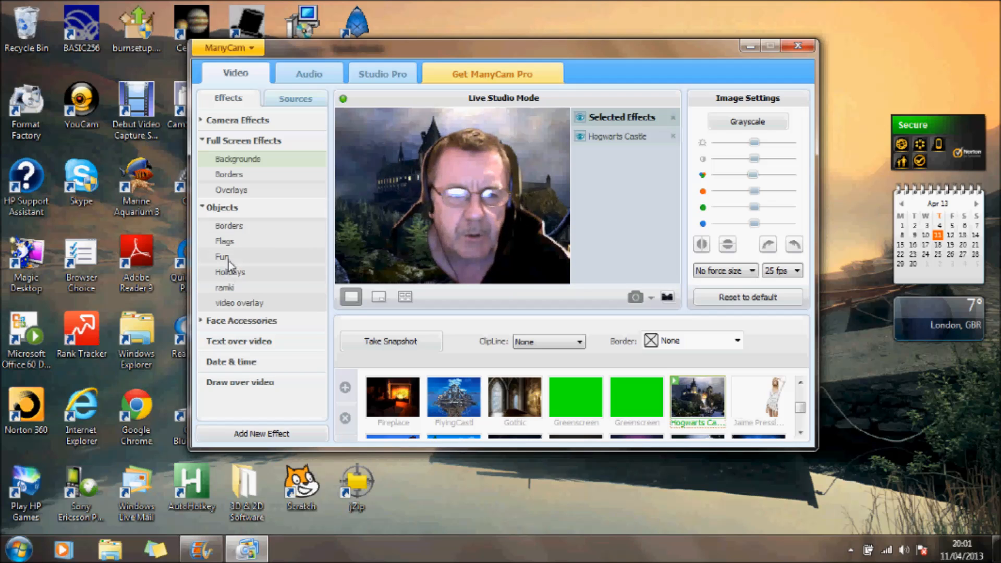
left_click(222, 256)
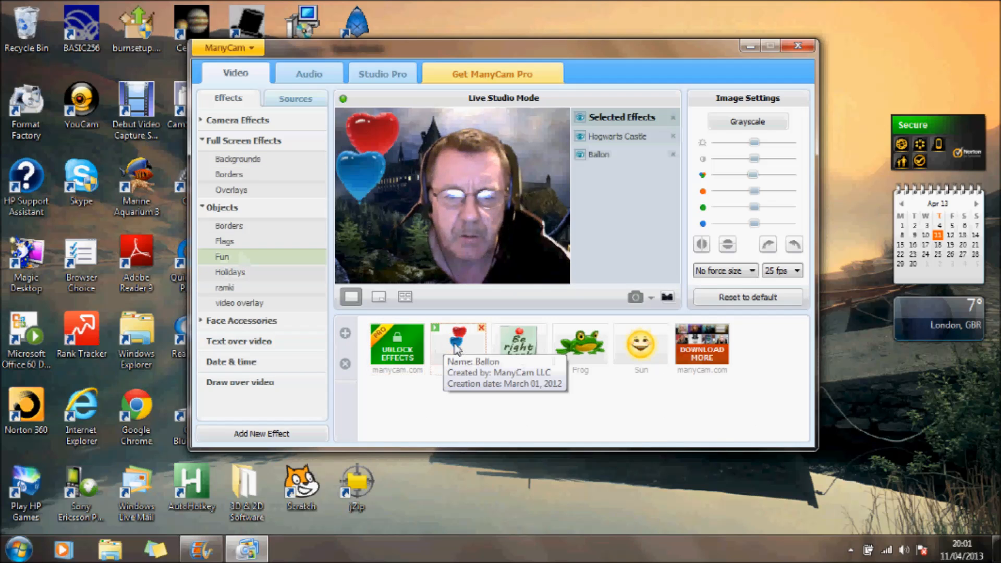
left_click(458, 346)
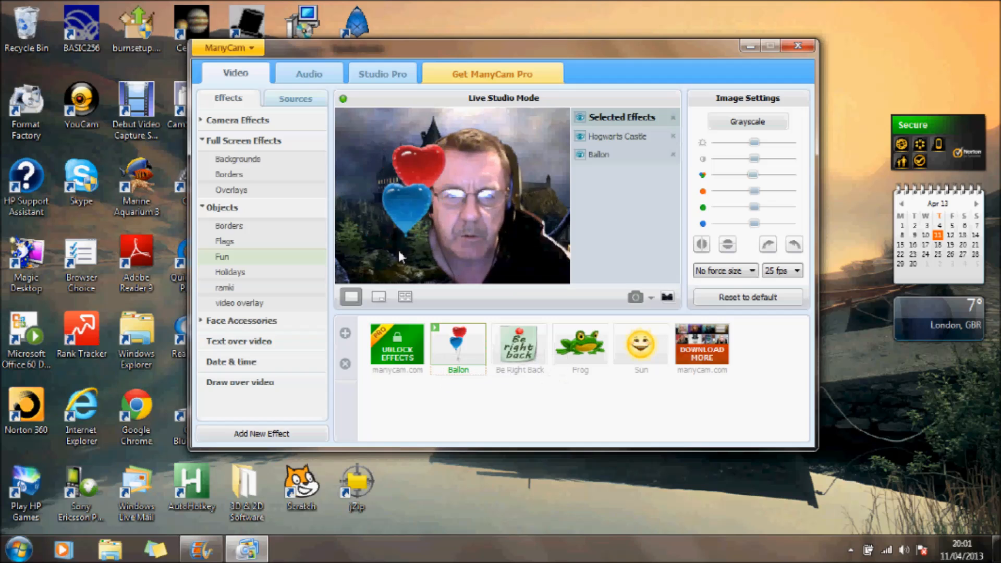
left_click(579, 345)
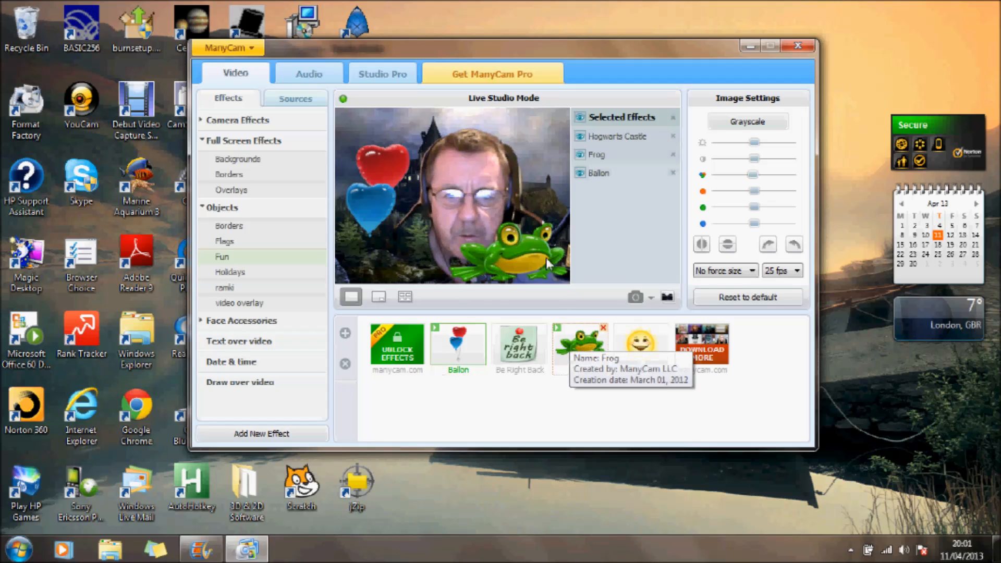